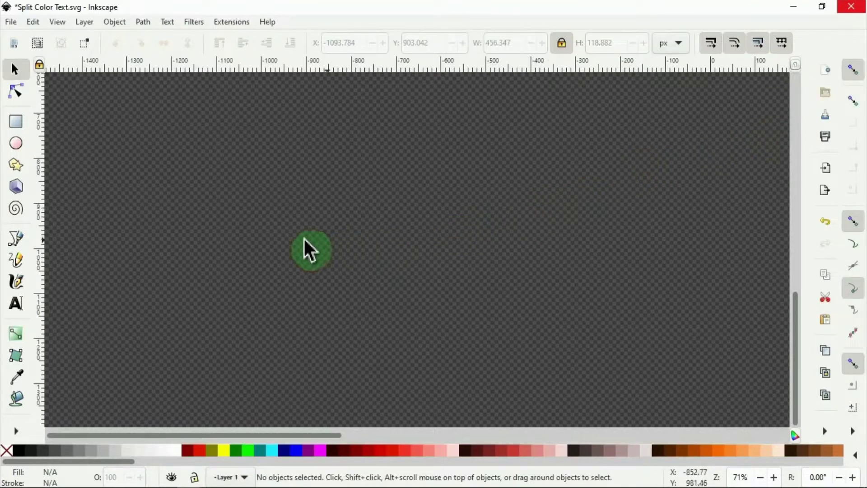
Step: Create a text object on the canvas reading 'SPLIT COLOR TEXT'
{"action": "left_click", "coordinate": [16, 304]}
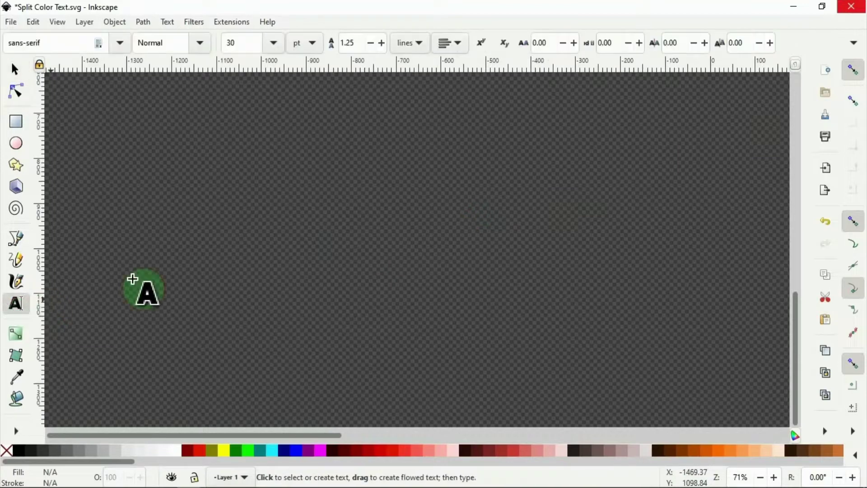
{"action": "left_click", "coordinate": [285, 257]}
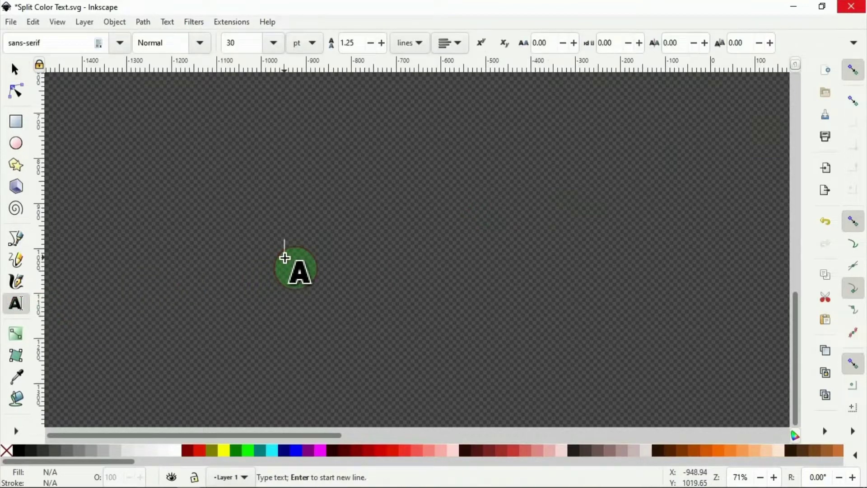
{"action": "type", "text": "SPLIT COLOR TEXT"}
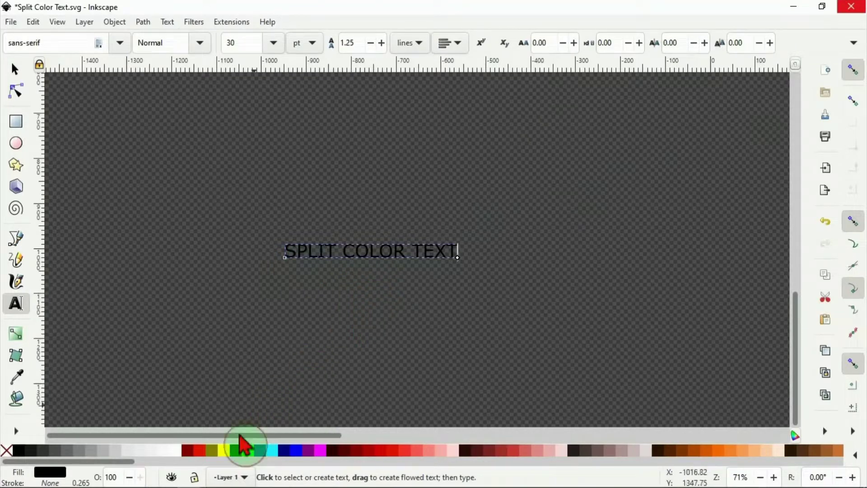
Step: Colour the text yellow and set its font family to Chela One
{"action": "left_click", "coordinate": [243, 450]}
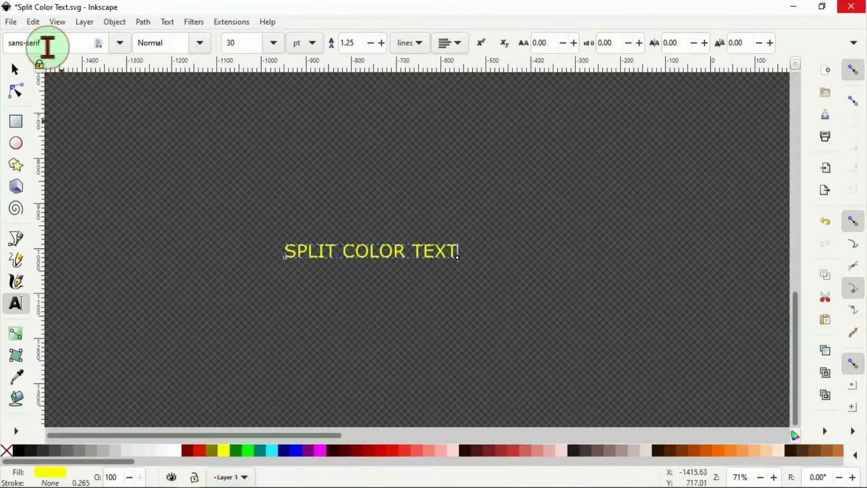
{"action": "type", "text": "che"}
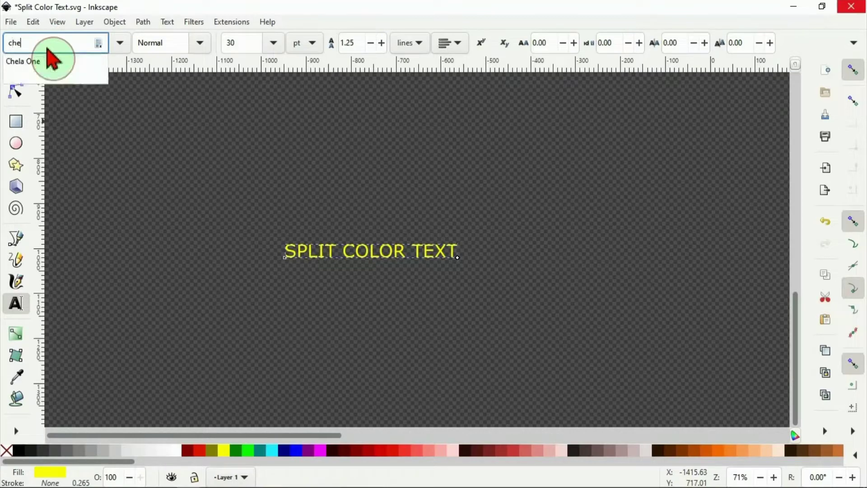
{"action": "left_click", "coordinate": [23, 62]}
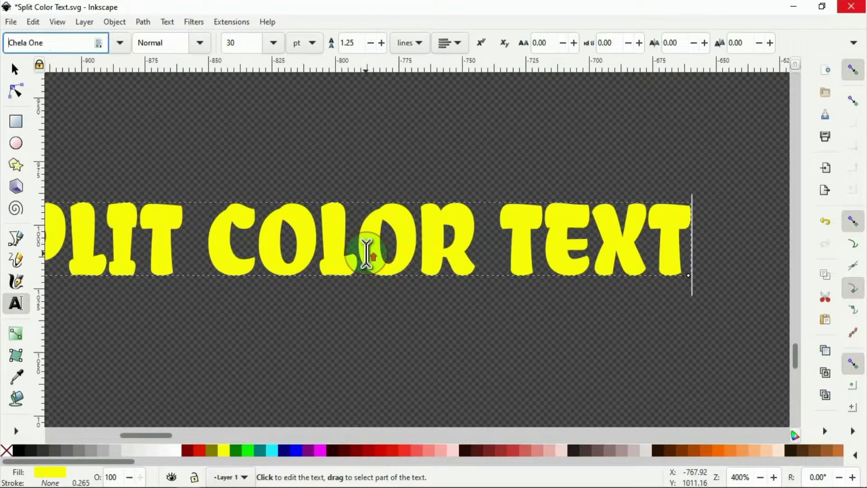
{"action": "scroll", "scroll_direction": "left", "scroll_amount": 3}
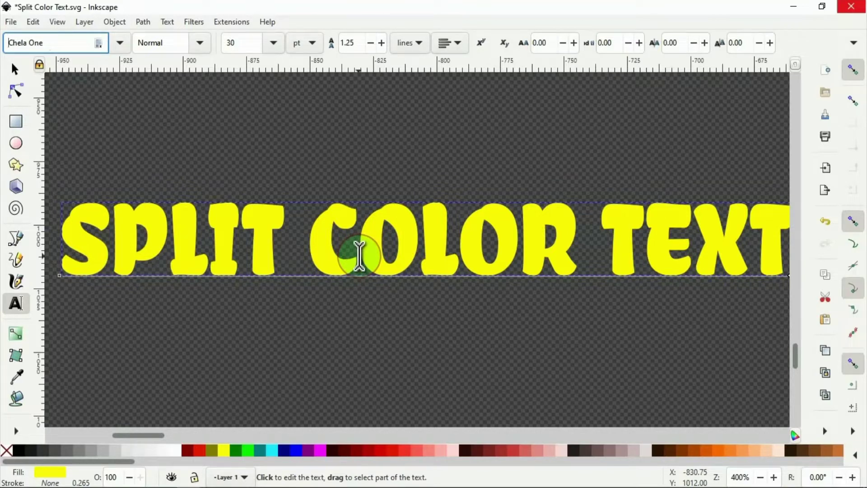
Step: Tighten the text's letter spacing to a negative value
{"action": "left_click", "coordinate": [357, 244]}
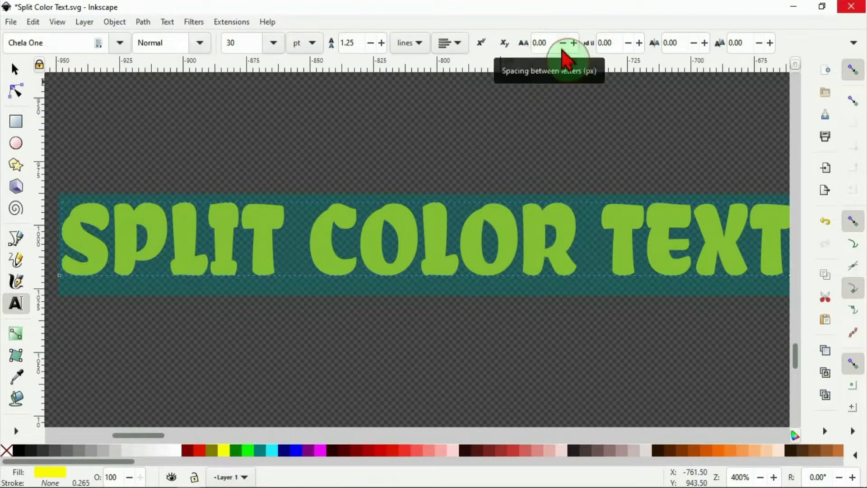
{"action": "left_click", "coordinate": [562, 42]}
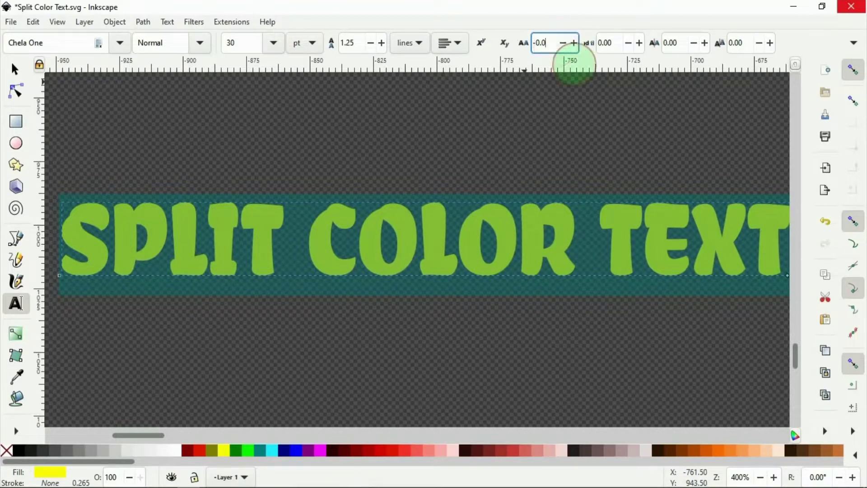
{"action": "key", "text": "minus"}
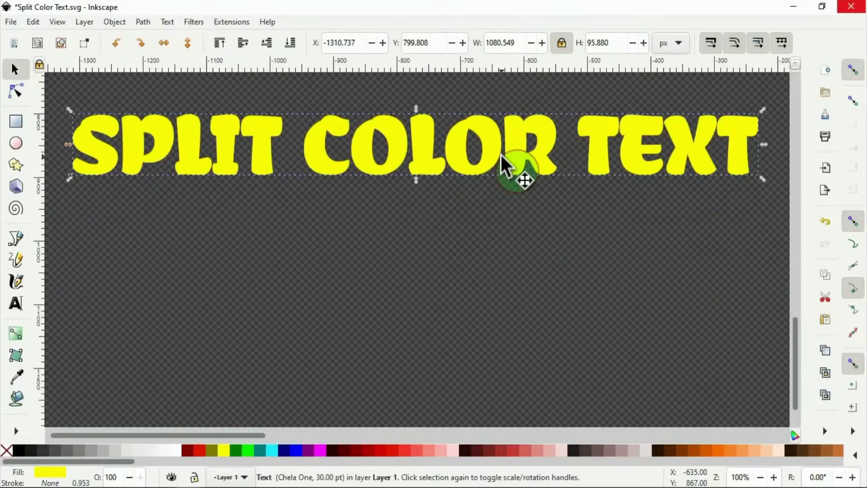
Step: Duplicate the yellow text, move the copy below the original, and reselect the upper copy
{"action": "right_click", "coordinate": [498, 154]}
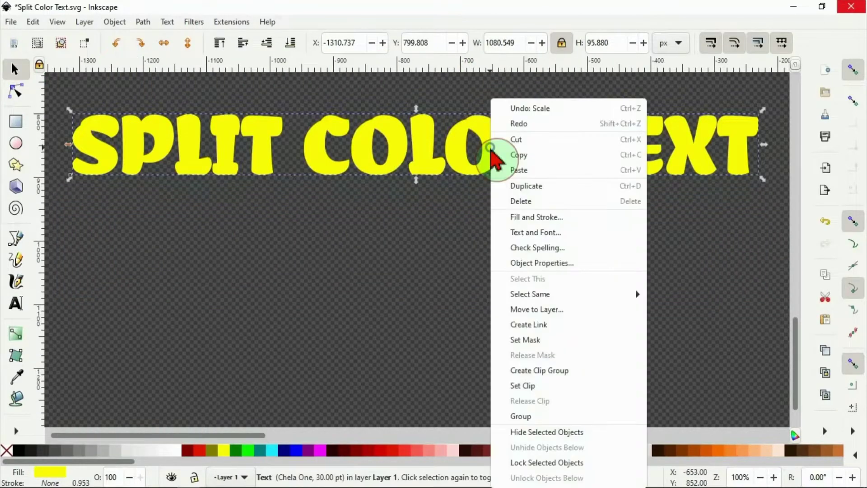
{"action": "mouse_move", "coordinate": [526, 186]}
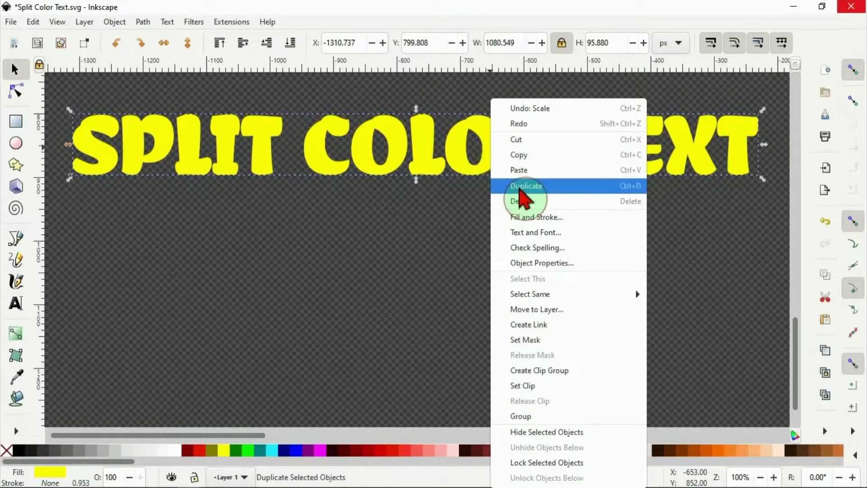
{"action": "left_click", "coordinate": [526, 186]}
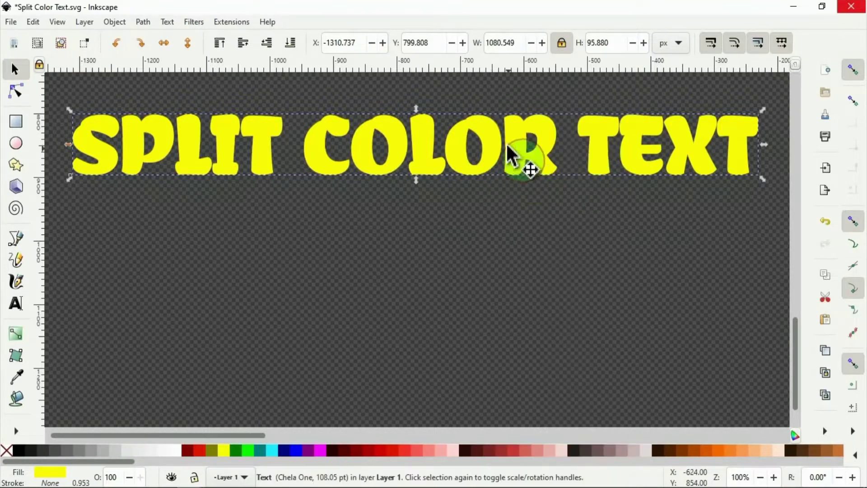
{"action": "left_click_drag", "start_coordinate": [523, 160], "coordinate": [503, 362]}
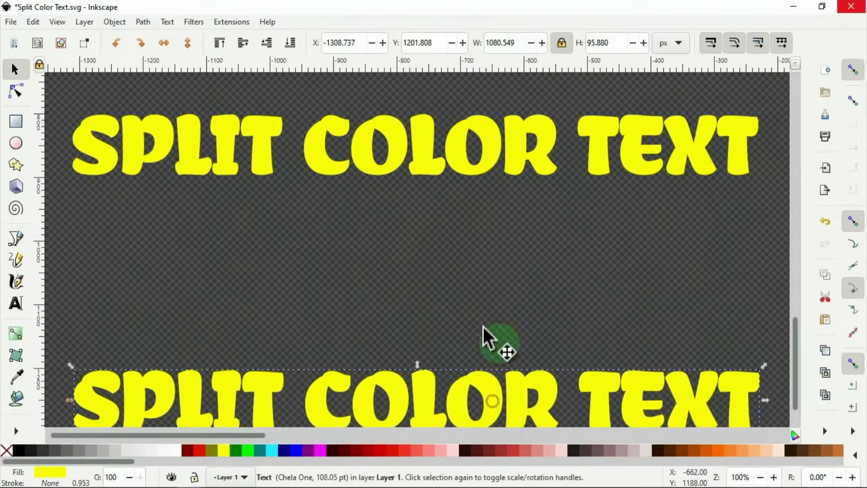
{"action": "left_click_drag", "start_coordinate": [498, 343], "coordinate": [243, 183]}
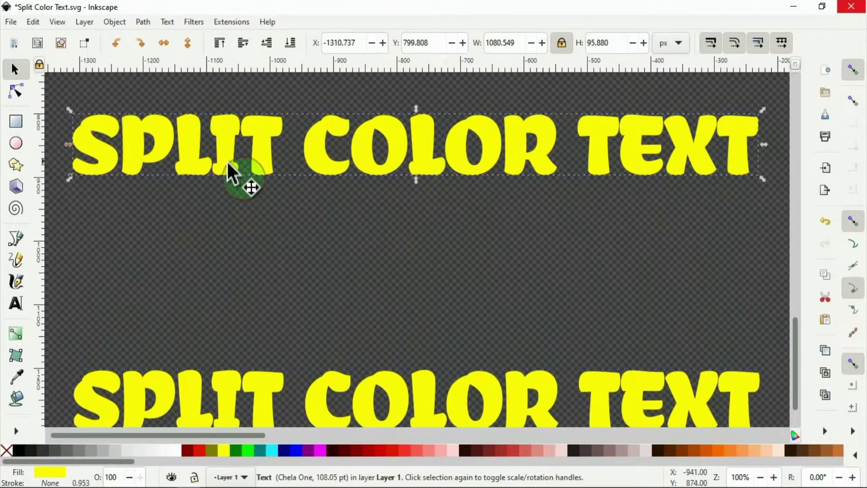
{"action": "mouse_move", "coordinate": [429, 174]}
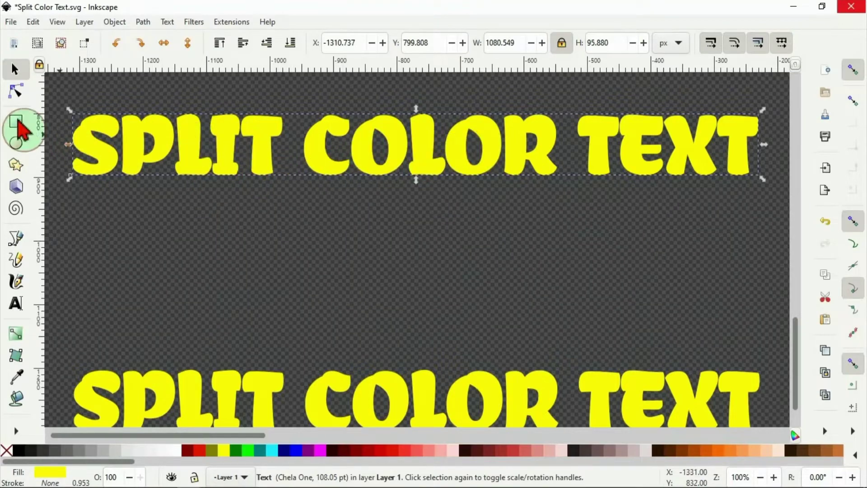
Step: Draw a rectangle over the upper text and fill it red
{"action": "left_click", "coordinate": [15, 121]}
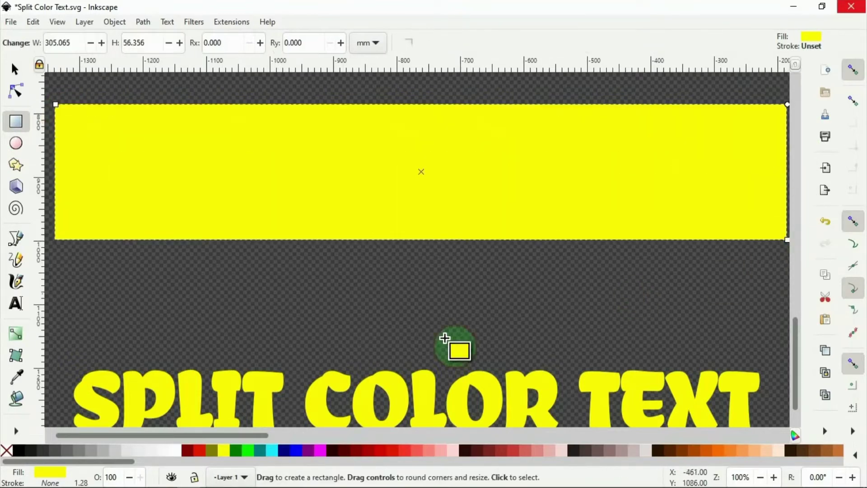
{"action": "left_click", "coordinate": [206, 450]}
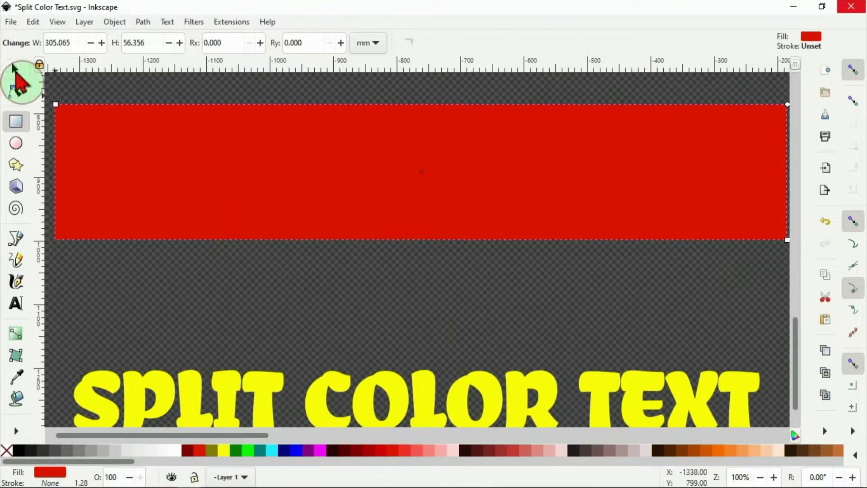
{"action": "left_click", "coordinate": [14, 68]}
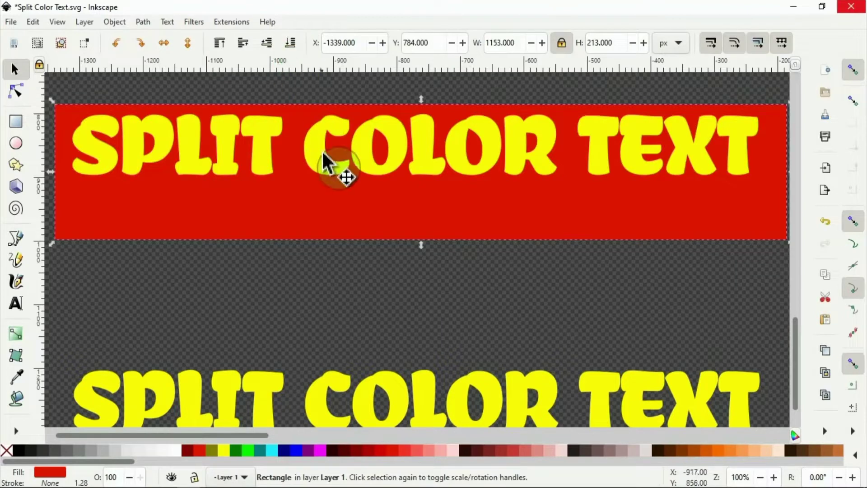
{"action": "mouse_move", "coordinate": [326, 163]}
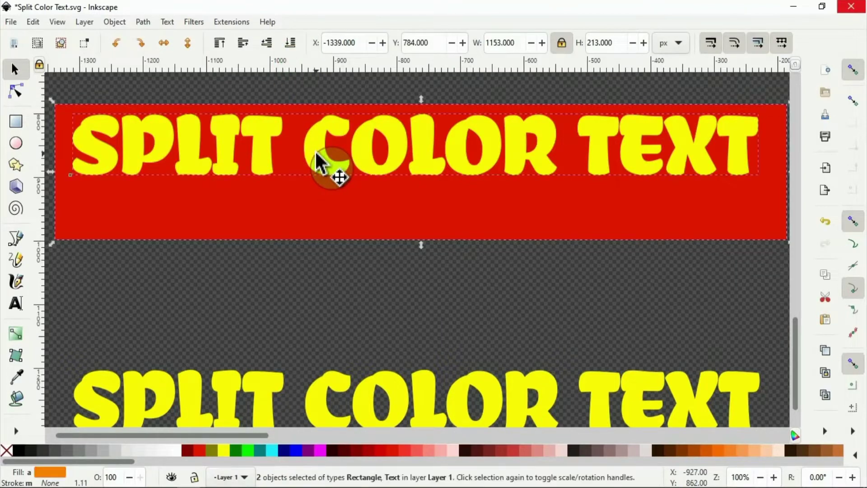
{"action": "mouse_move", "coordinate": [298, 133]}
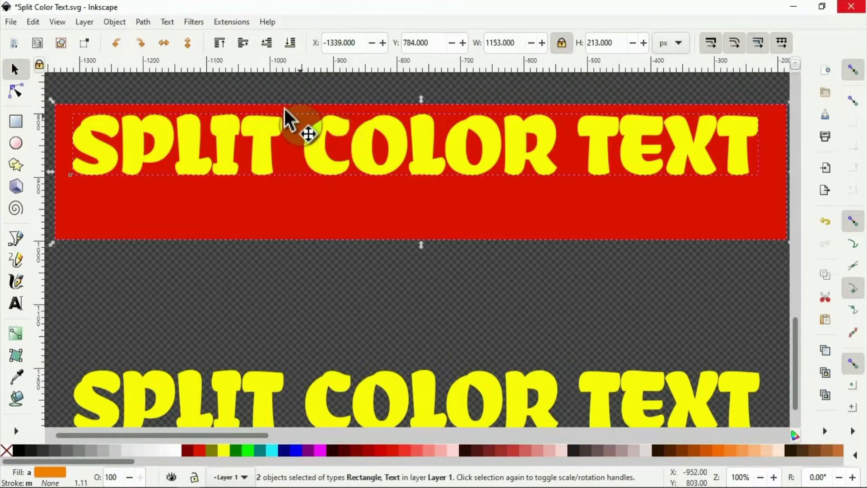
Step: Centre the red rectangle and upper text on each other via Align and Distribute
{"action": "left_click", "coordinate": [114, 22]}
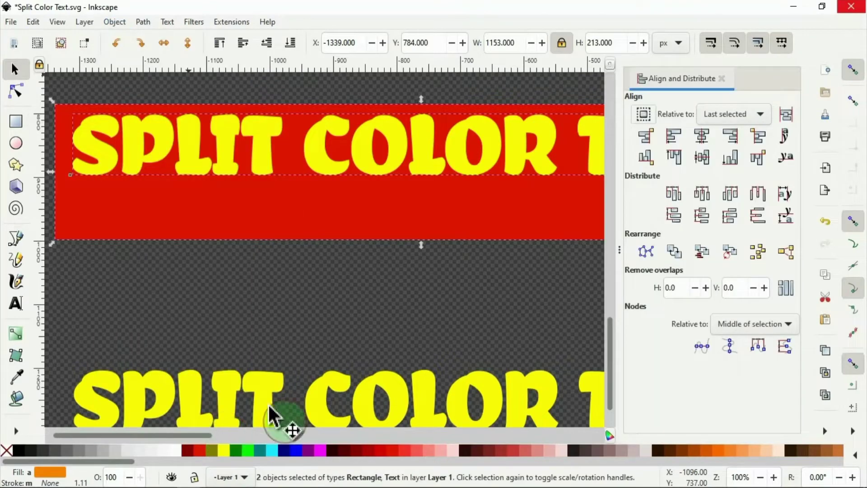
{"action": "left_click", "coordinate": [733, 114]}
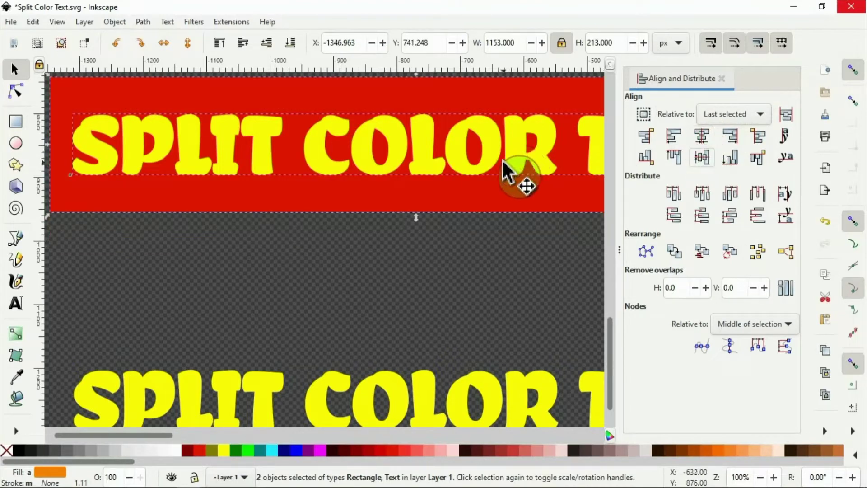
{"action": "left_click", "coordinate": [556, 260]}
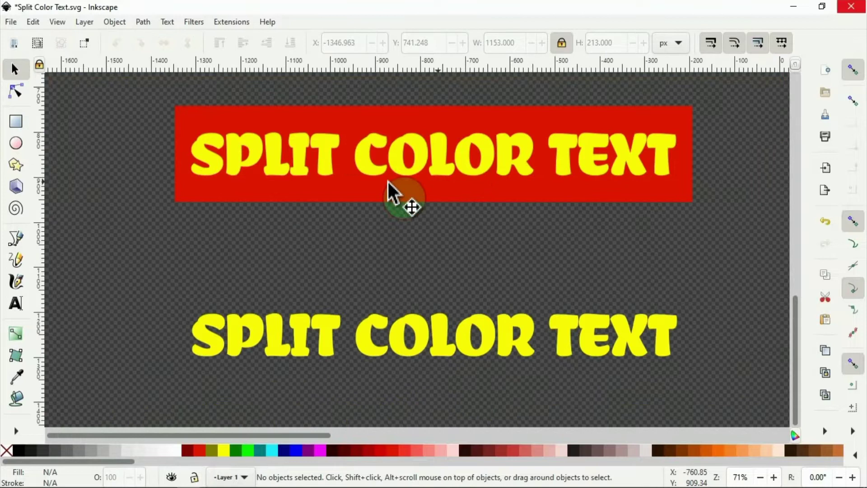
{"action": "mouse_move", "coordinate": [30, 252]}
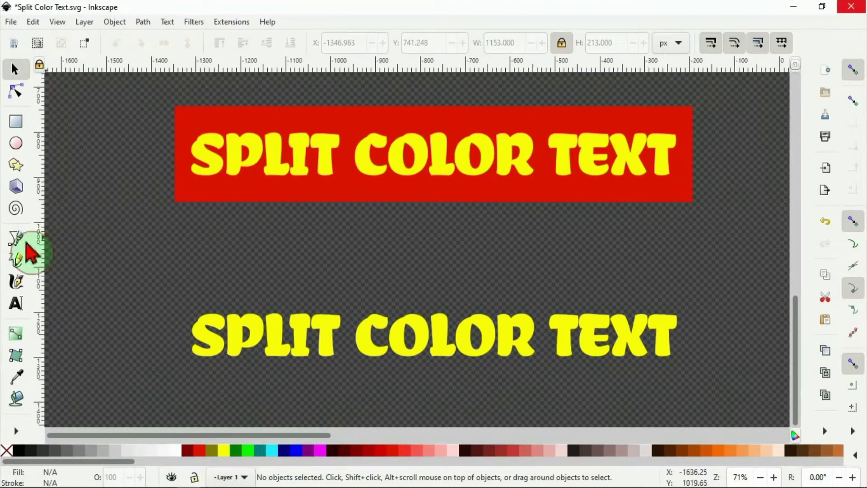
Step: Draw a closed triangular path over the upper-left half of the red rectangle
{"action": "left_click", "coordinate": [15, 250]}
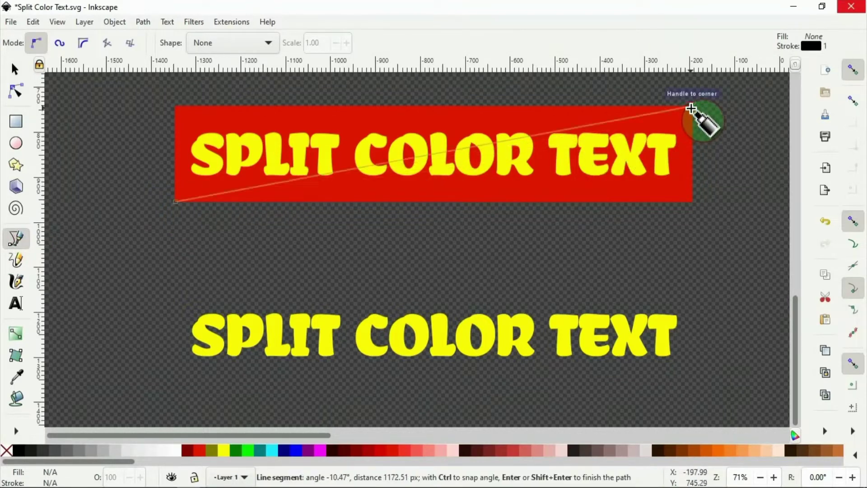
{"action": "mouse_move", "coordinate": [177, 108]}
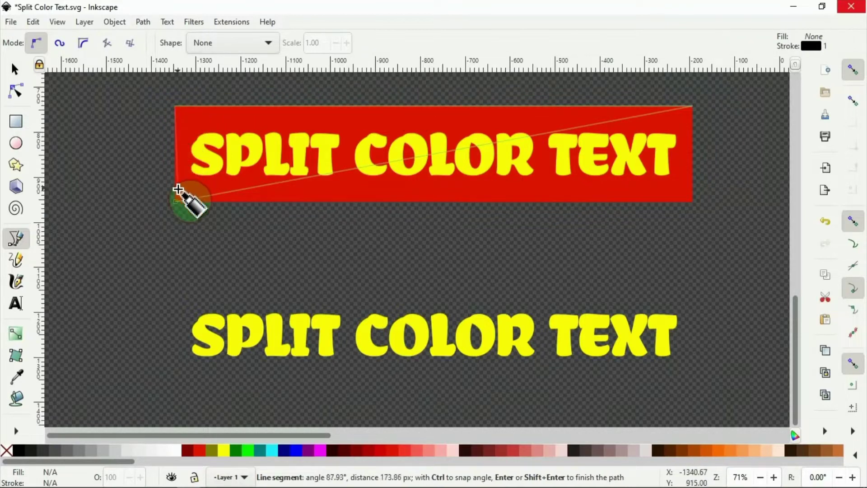
{"action": "mouse_move", "coordinate": [185, 216]}
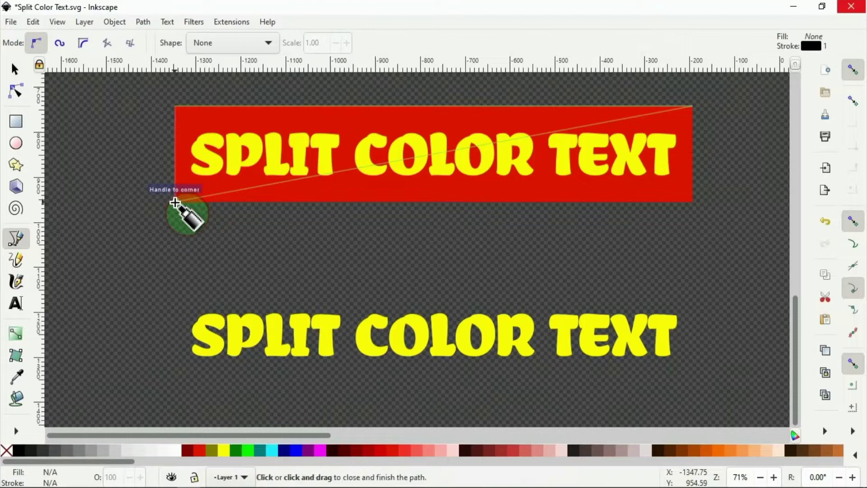
{"action": "left_click", "coordinate": [176, 202]}
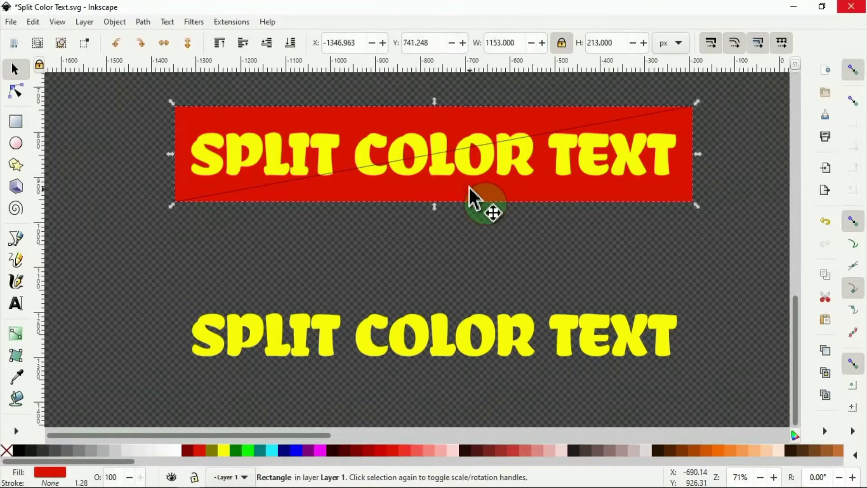
Step: Move the red rectangle aside and delete it, keeping only the triangle outline
{"action": "left_click_drag", "start_coordinate": [484, 197], "coordinate": [517, 246]}
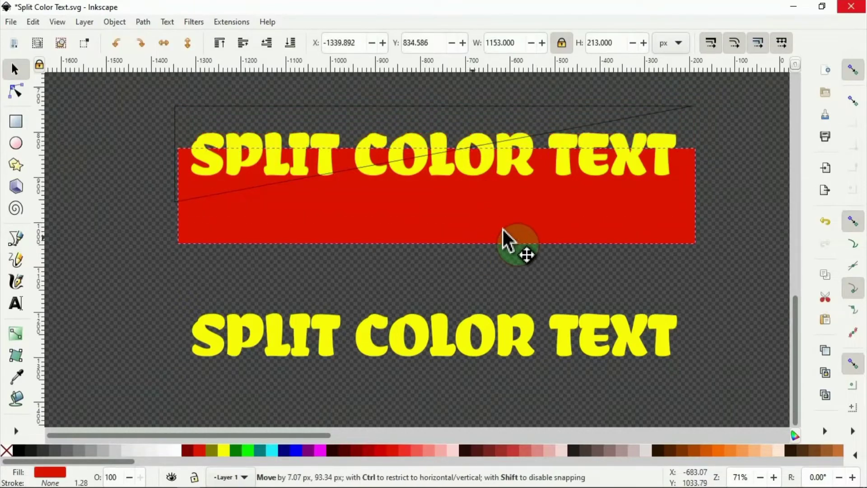
{"action": "right_click", "coordinate": [518, 246]}
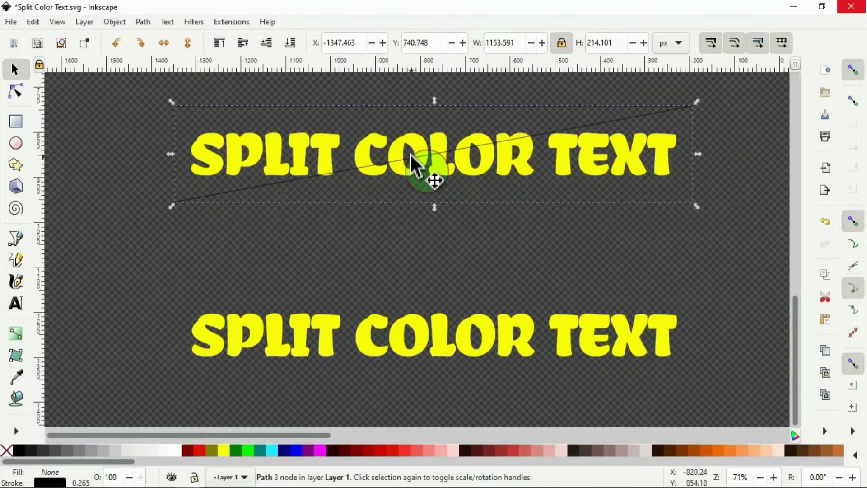
Step: Fill the triangle cyan and remove its stroke
{"action": "left_click", "coordinate": [276, 451]}
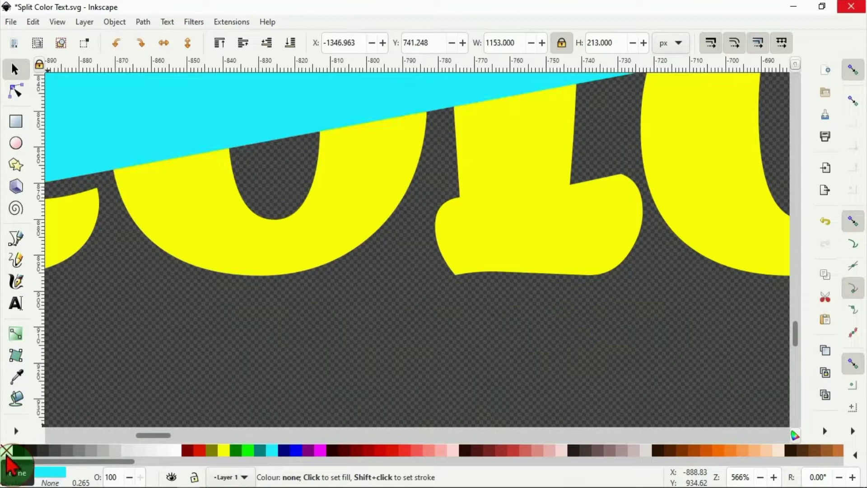
{"action": "left_click", "coordinate": [221, 177]}
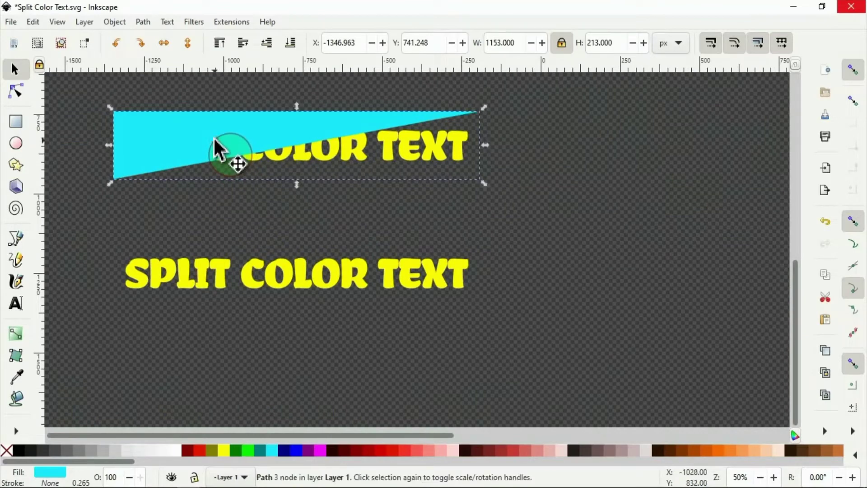
Step: Duplicate the cyan triangle and flip the copy vertically to complete a cyan rectangle
{"action": "right_click", "coordinate": [233, 160]}
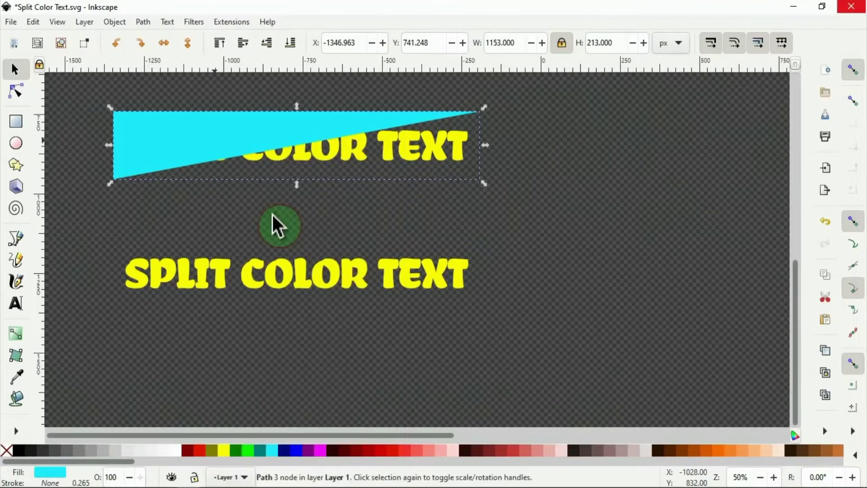
{"action": "mouse_move", "coordinate": [226, 150]}
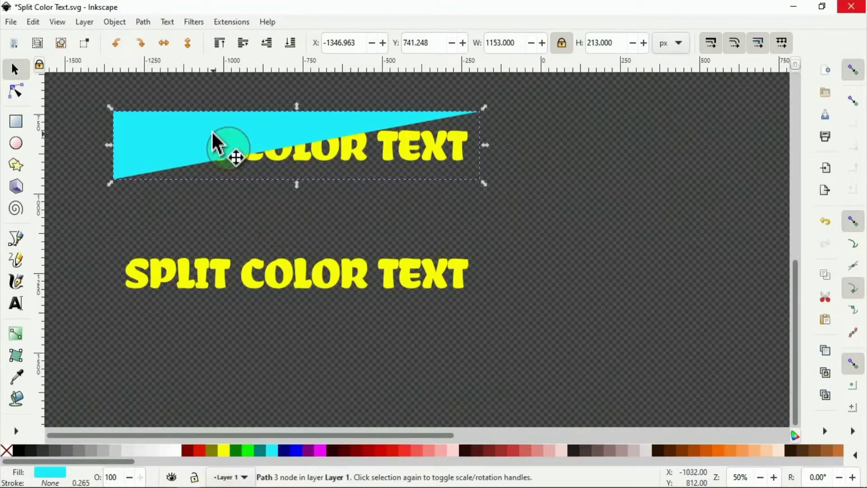
{"action": "left_click_drag", "start_coordinate": [235, 157], "coordinate": [299, 125]}
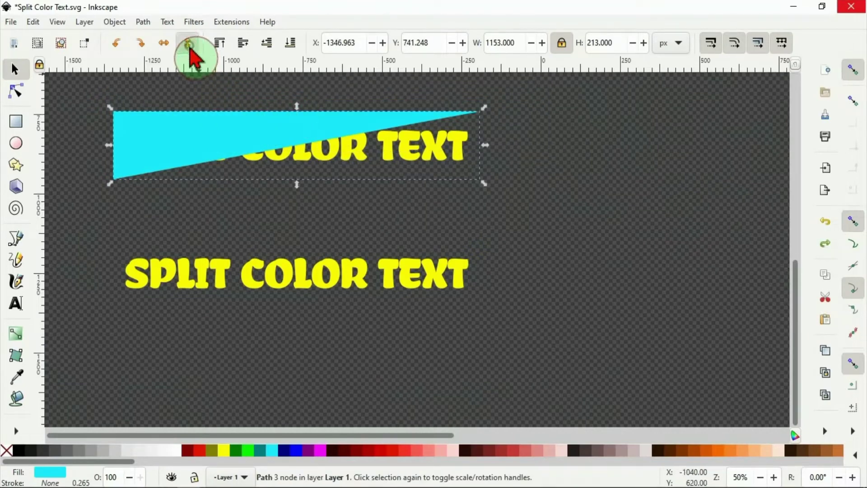
{"action": "left_click", "coordinate": [191, 44]}
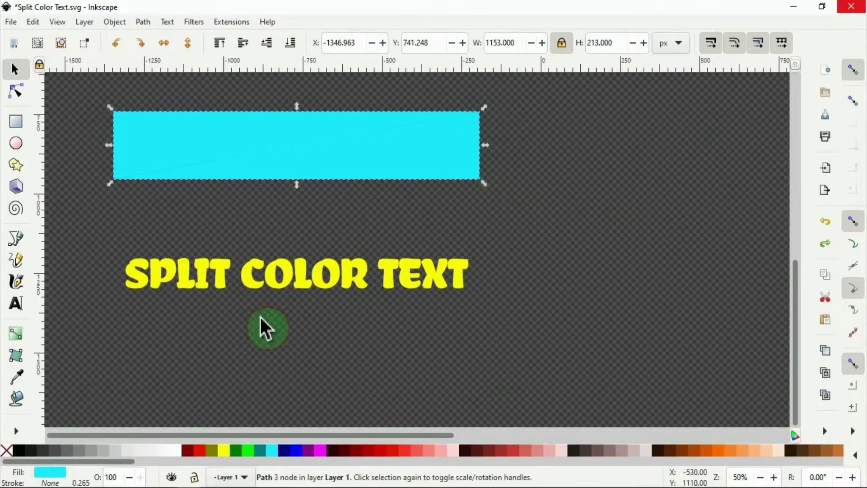
Step: Fill the flipped triangle white and tilt the cyan-and-white band slightly behind the top text
{"action": "left_click", "coordinate": [182, 450]}
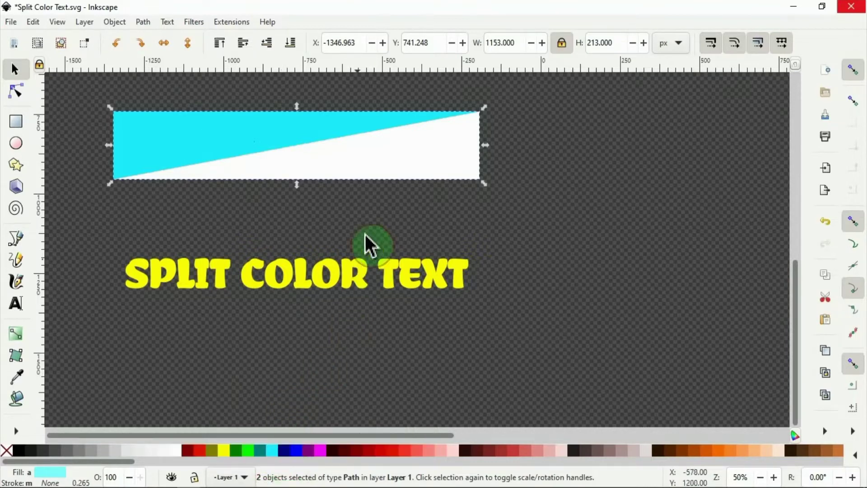
{"action": "mouse_move", "coordinate": [384, 175]}
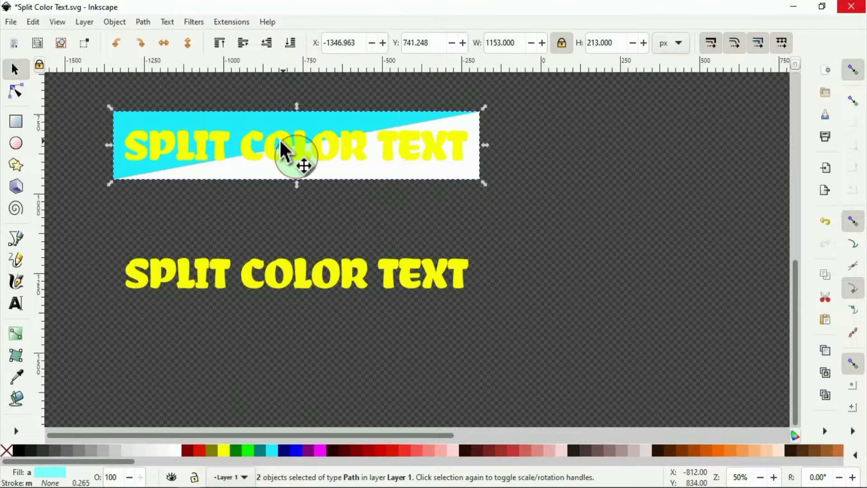
{"action": "mouse_move", "coordinate": [255, 179]}
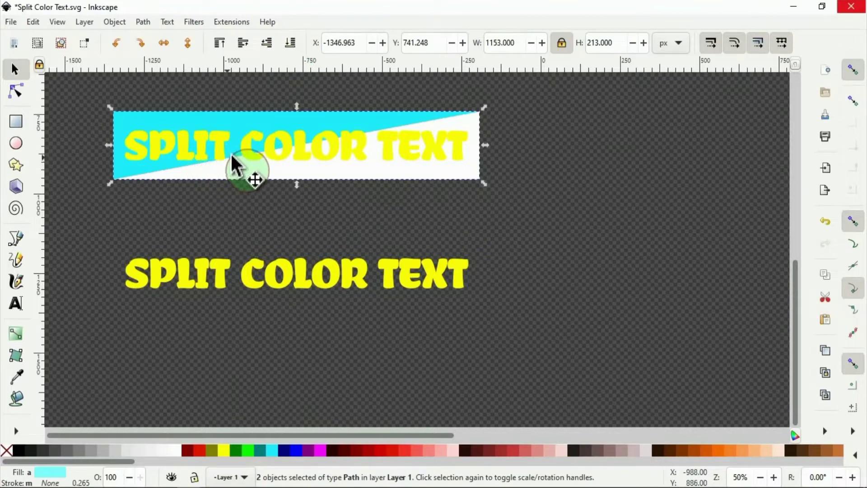
{"action": "mouse_move", "coordinate": [462, 141]}
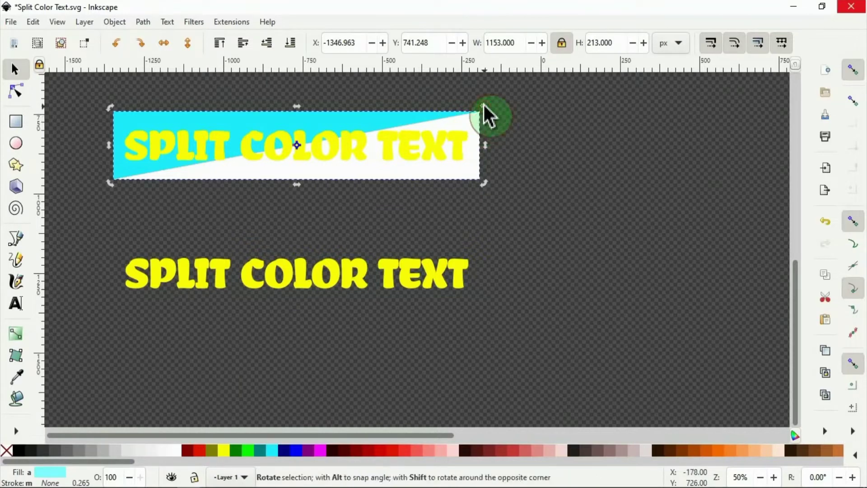
{"action": "left_click_drag", "start_coordinate": [483, 114], "coordinate": [498, 133]}
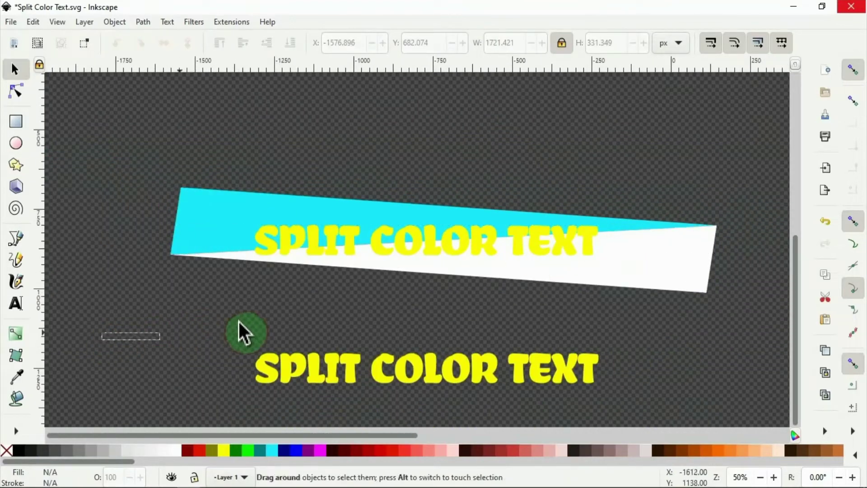
Step: Set Clip on the band and top text, giving cyan-over-white letters, then move them up into place
{"action": "left_click_drag", "start_coordinate": [246, 332], "coordinate": [761, 179]}
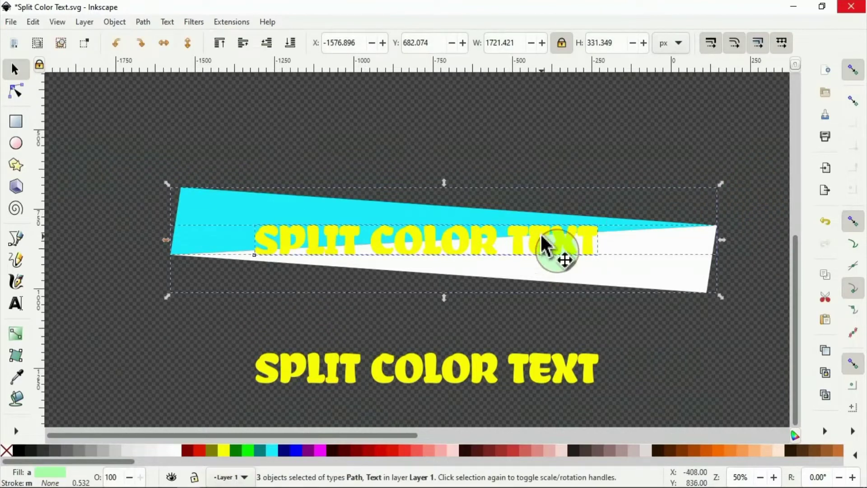
{"action": "right_click", "coordinate": [564, 241]}
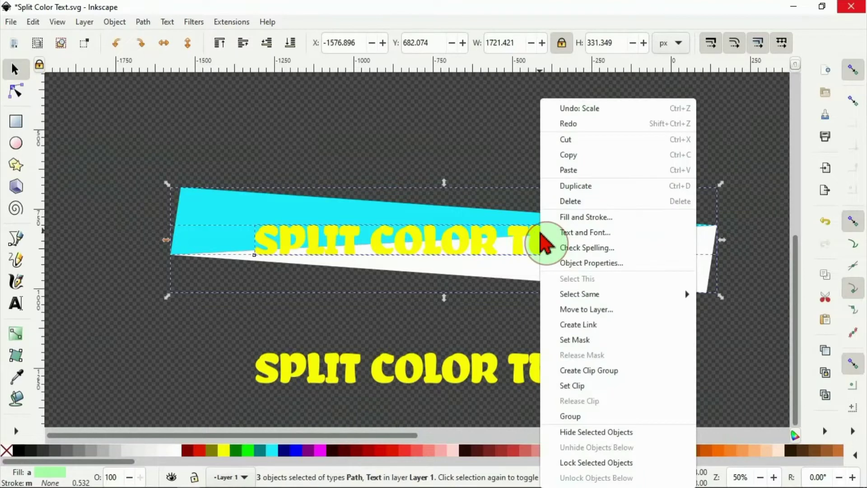
{"action": "mouse_move", "coordinate": [592, 370]}
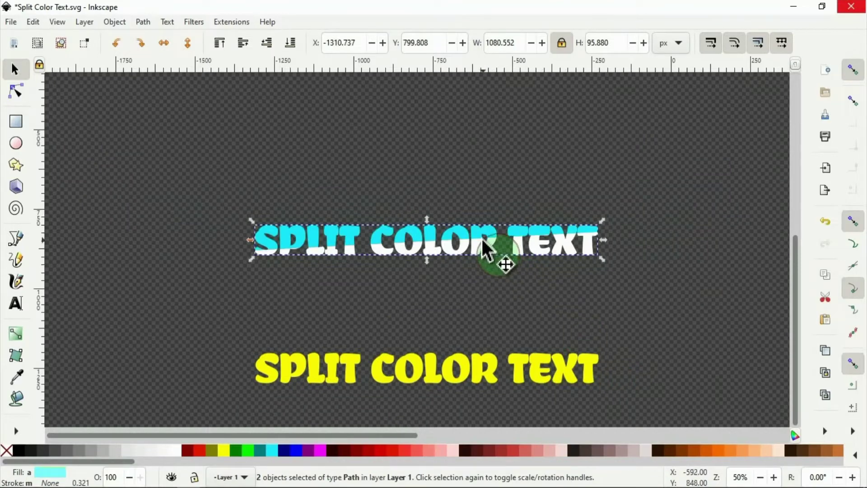
{"action": "left_click_drag", "start_coordinate": [487, 246], "coordinate": [473, 144]}
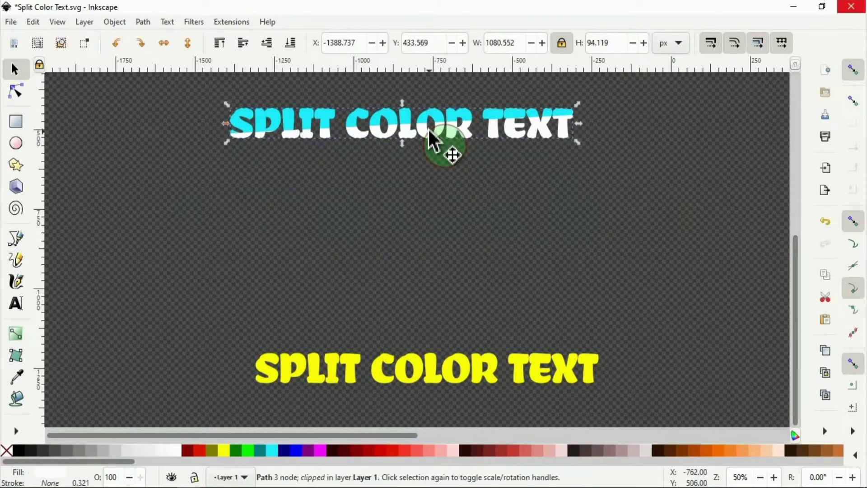
{"action": "left_click_drag", "start_coordinate": [443, 138], "coordinate": [443, 171]}
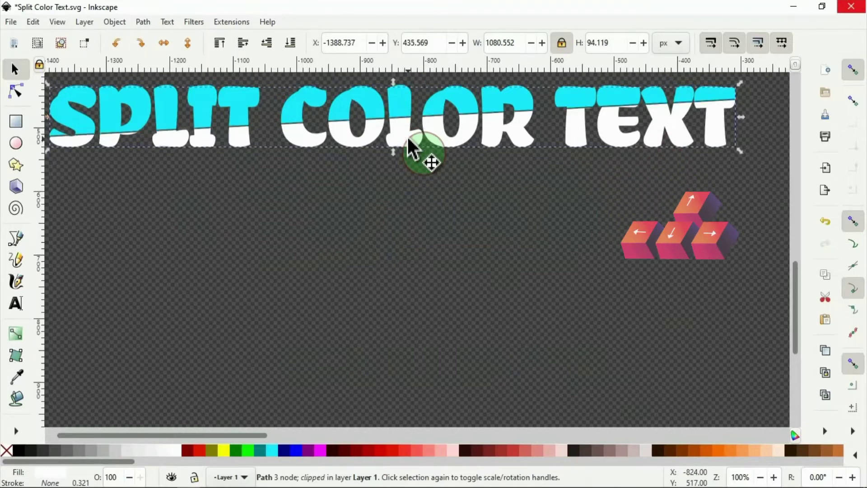
{"action": "key", "text": "Down"}
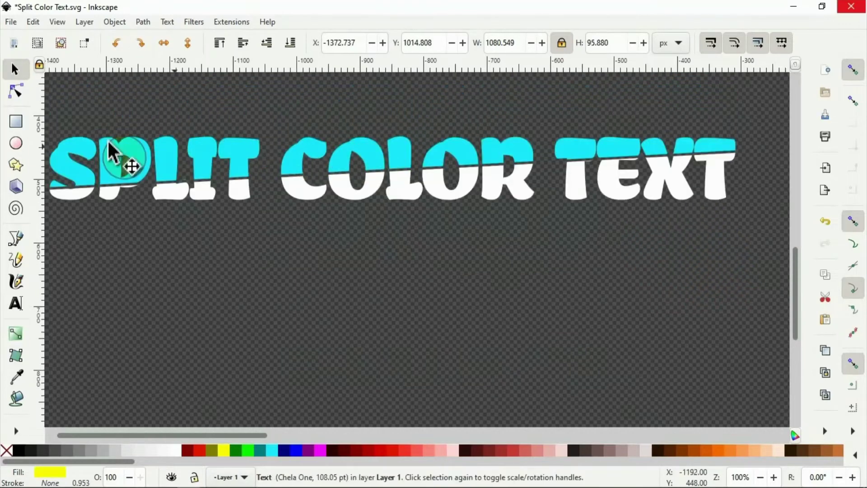
Step: Draw a banner rectangle behind the split text, fill it navy, then deepen it to #000055
{"action": "left_click", "coordinate": [16, 121]}
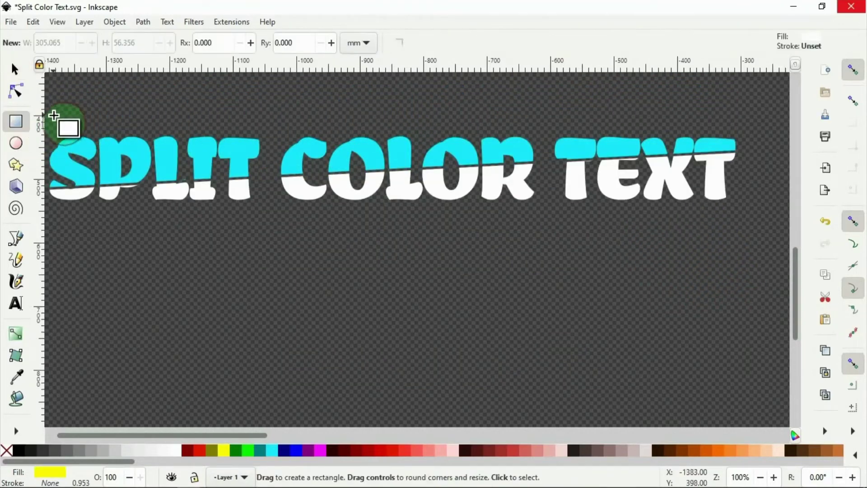
{"action": "left_click_drag", "start_coordinate": [56, 116], "coordinate": [699, 150]}
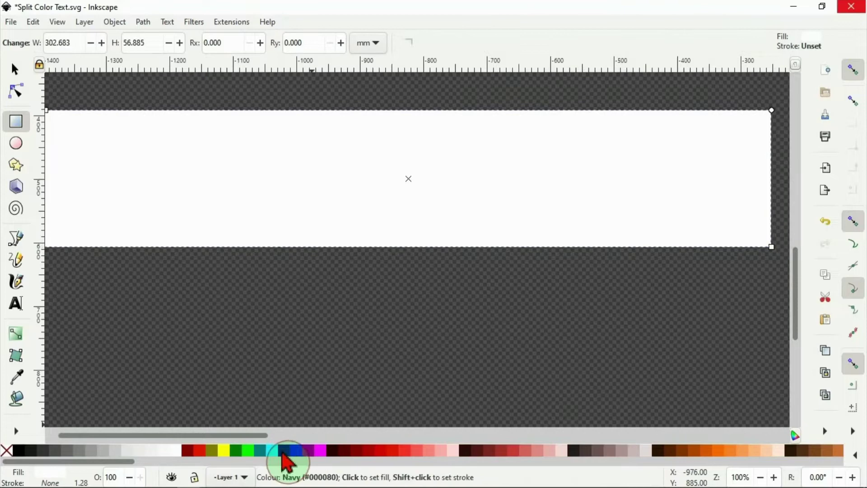
{"action": "left_click", "coordinate": [288, 450]}
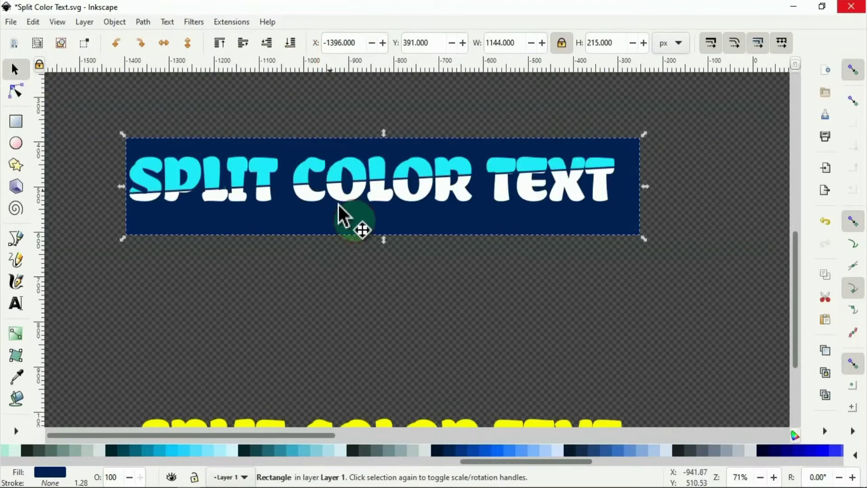
{"action": "left_click_drag", "start_coordinate": [362, 230], "coordinate": [353, 225]}
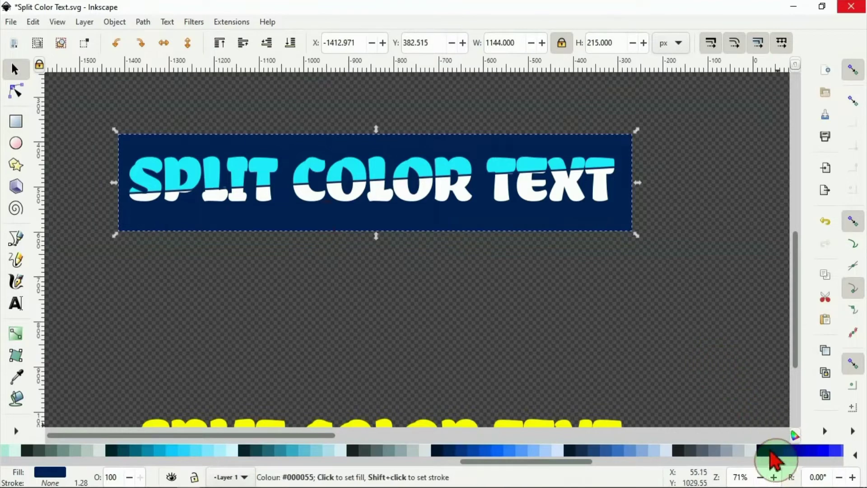
{"action": "left_click", "coordinate": [776, 459]}
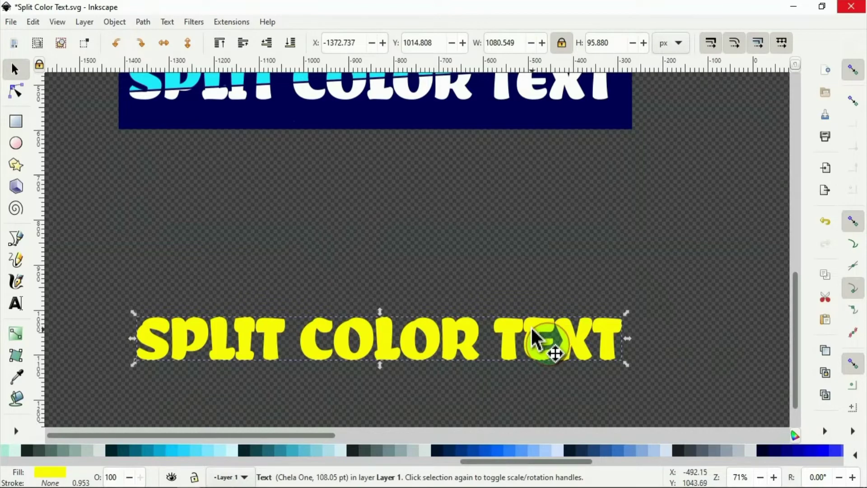
Step: Move the yellow text up under the banner and convert it to separate letter paths
{"action": "left_click_drag", "start_coordinate": [542, 340], "coordinate": [542, 219]}
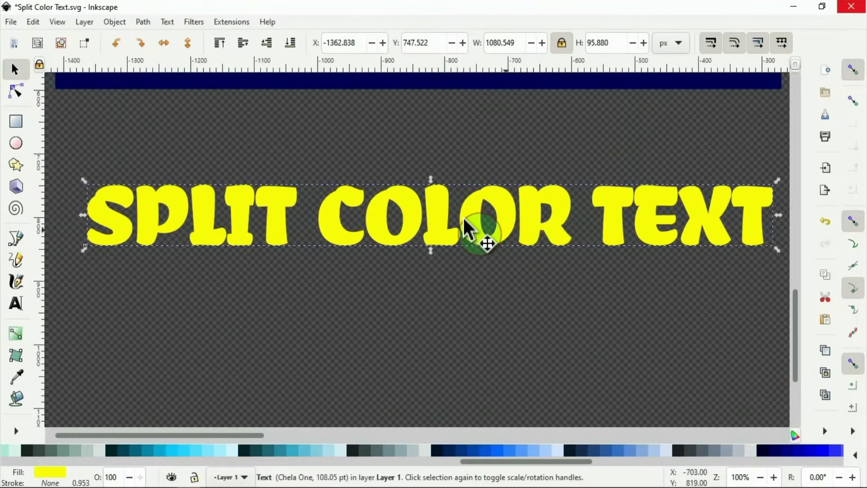
{"action": "mouse_move", "coordinate": [261, 227]}
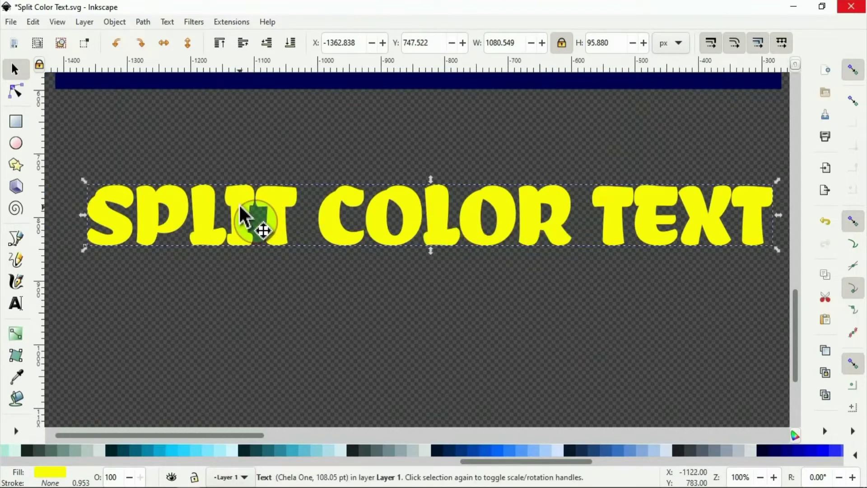
{"action": "left_click", "coordinate": [143, 22]}
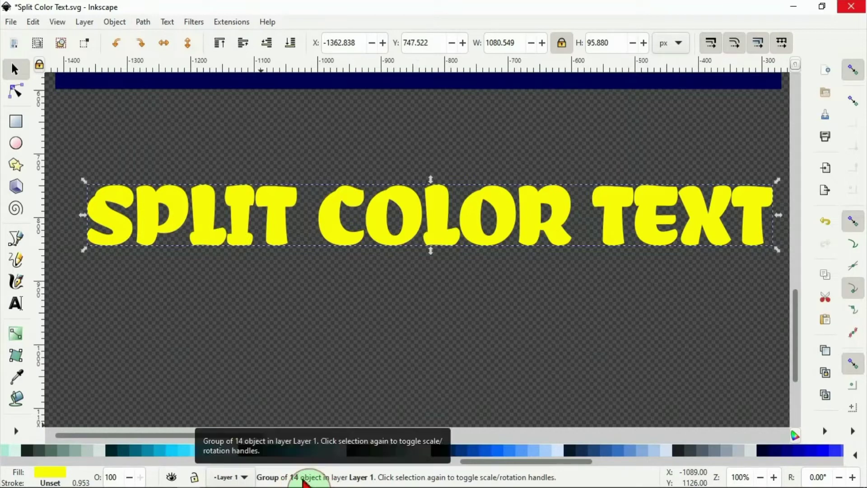
{"action": "right_click", "coordinate": [308, 216]}
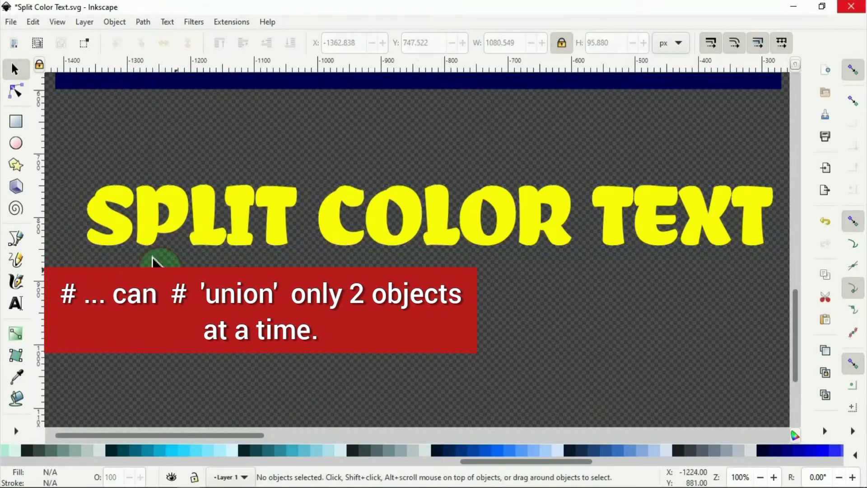
Step: Union the yellow letter paths two at a time into one 286-node path
{"action": "left_click", "coordinate": [155, 232]}
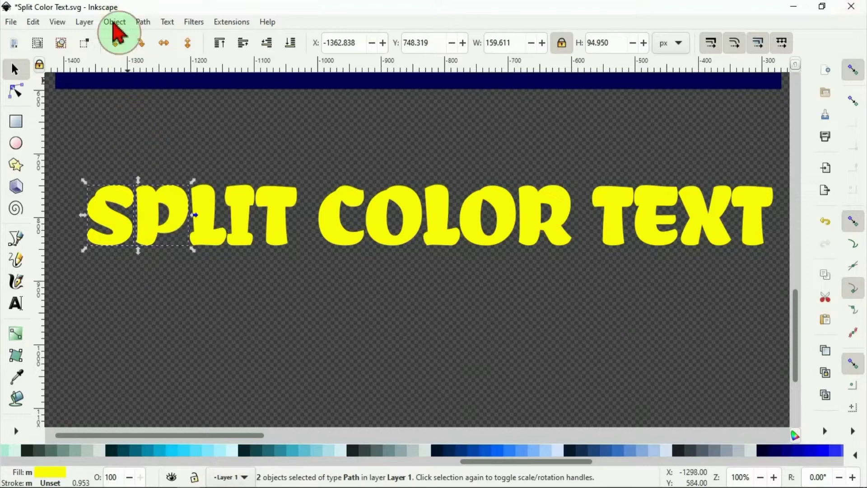
{"action": "left_click", "coordinate": [142, 22]}
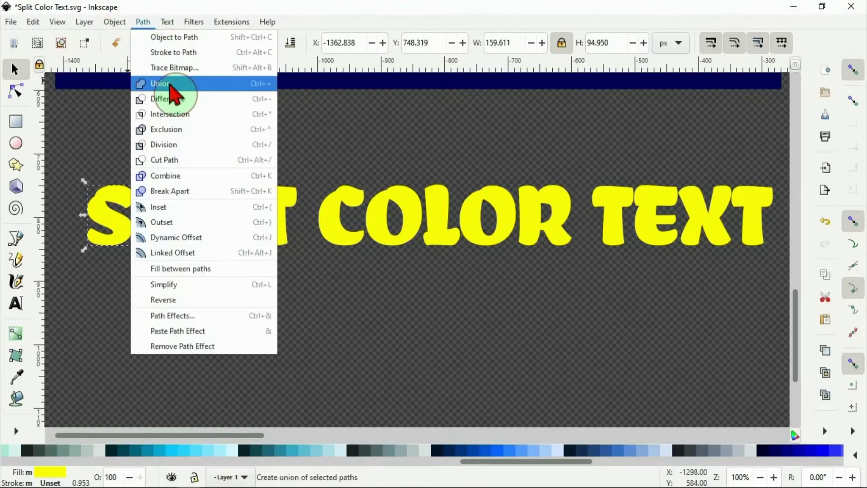
{"action": "left_click", "coordinate": [160, 83]}
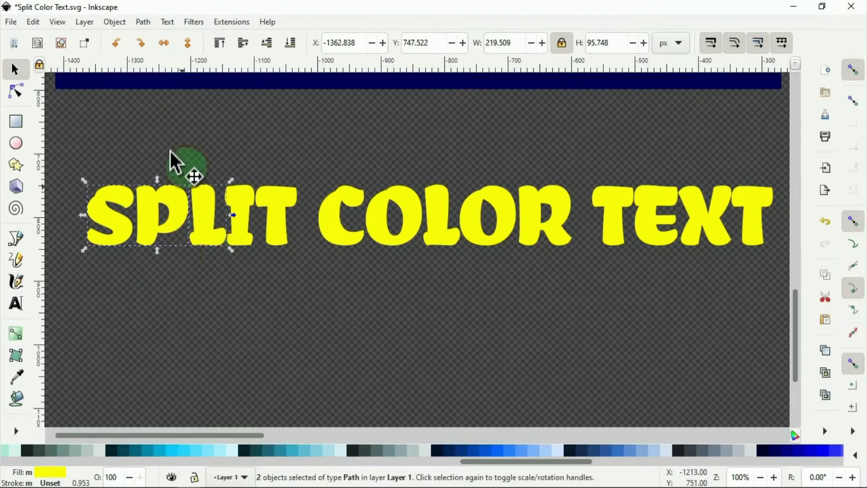
{"action": "left_click", "coordinate": [143, 22]}
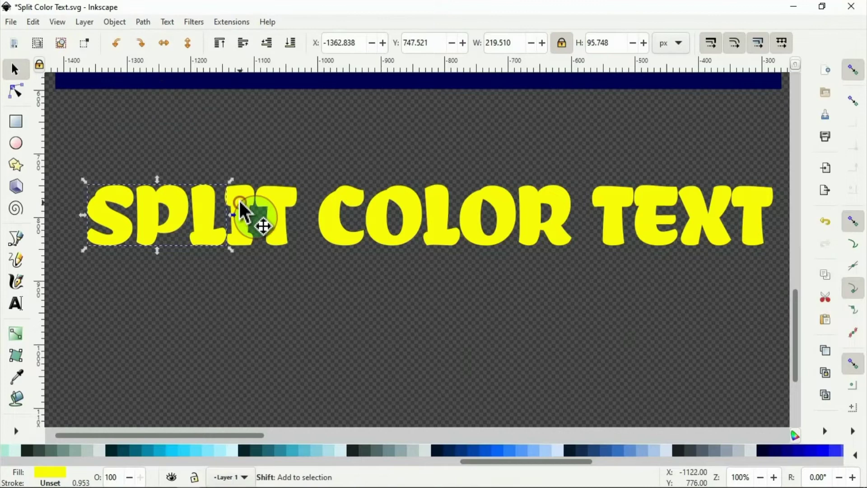
{"action": "left_click", "coordinate": [143, 22]}
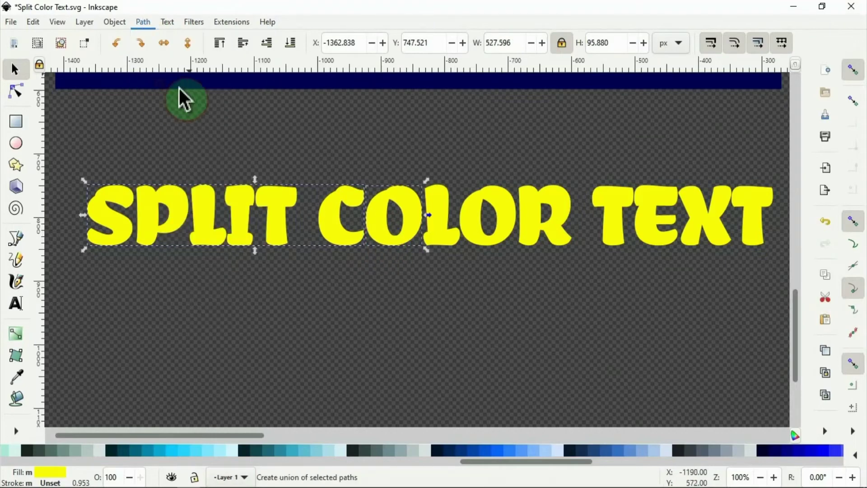
{"action": "left_click", "coordinate": [143, 21]}
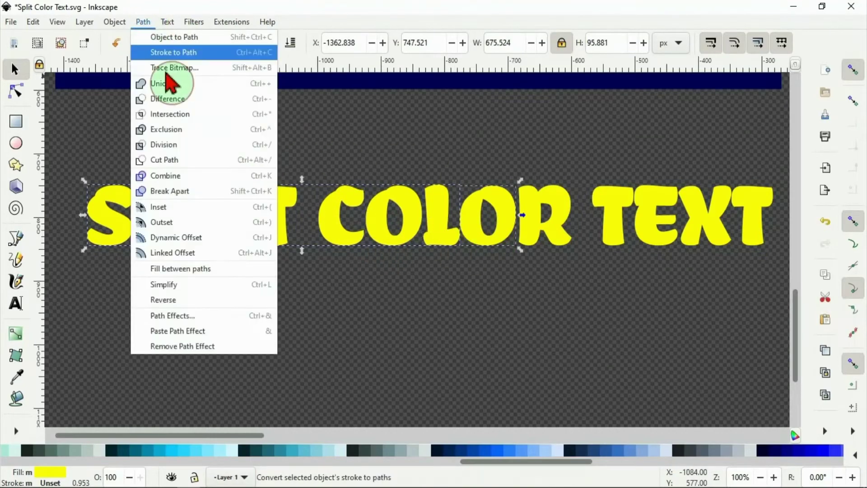
{"action": "left_click", "coordinate": [159, 83]}
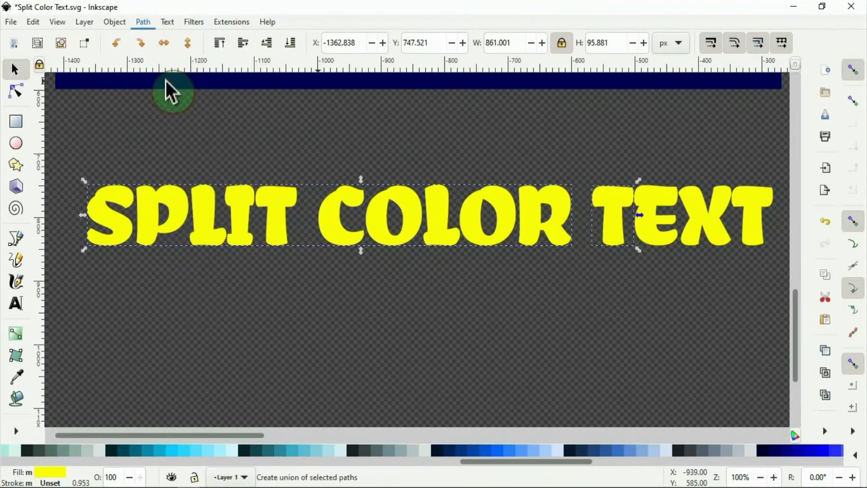
{"action": "left_click", "coordinate": [143, 21]}
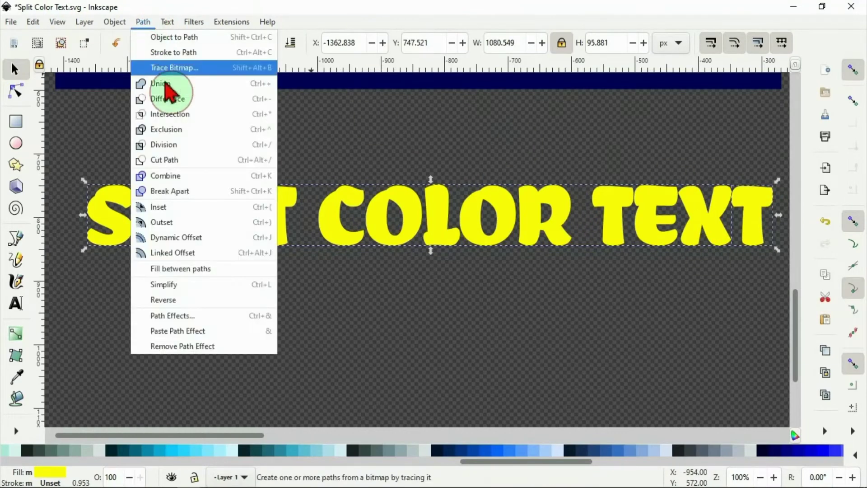
{"action": "right_click", "coordinate": [232, 207]}
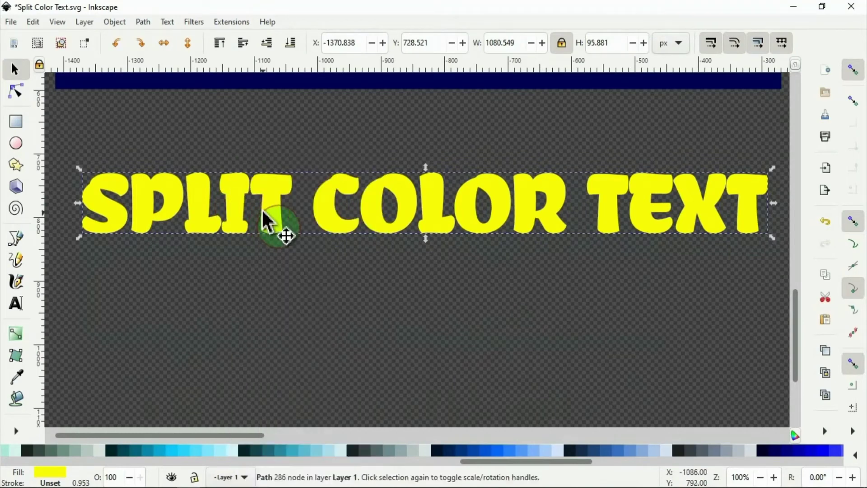
Step: Position the merged path below the navy copy and fill the lower copy dark red #AA0000
{"action": "left_click_drag", "start_coordinate": [282, 221], "coordinate": [282, 295]}
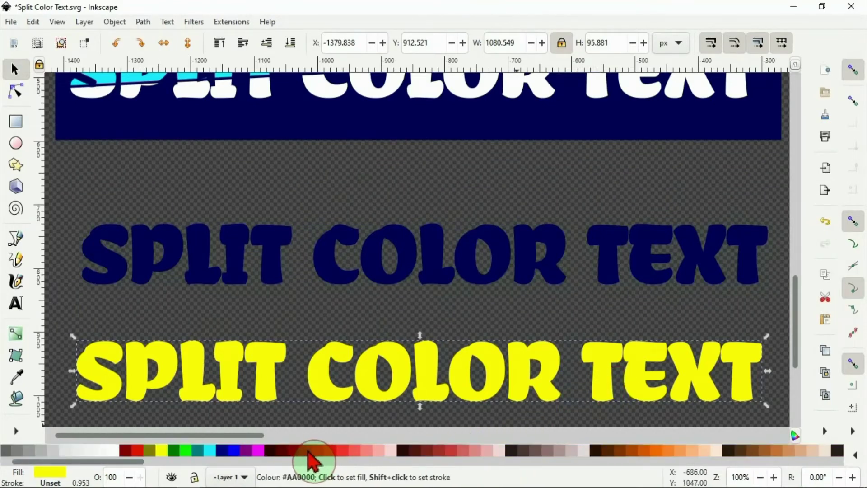
{"action": "left_click", "coordinate": [315, 451]}
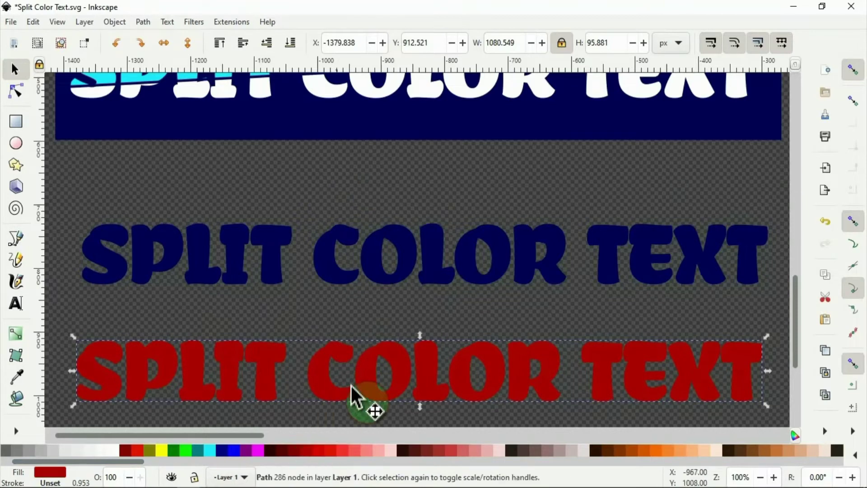
Step: Draw a long thin red ellipse stretched horizontally across the whole navy text line
{"action": "left_click", "coordinate": [360, 288]}
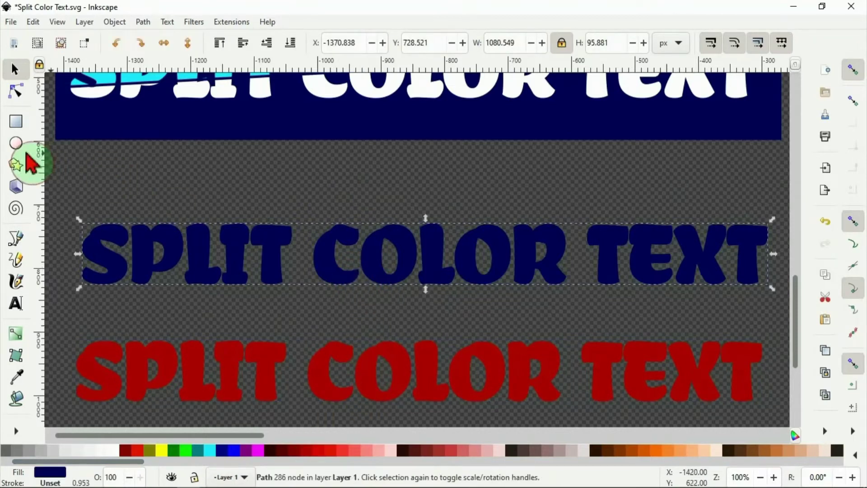
{"action": "mouse_move", "coordinate": [15, 143]}
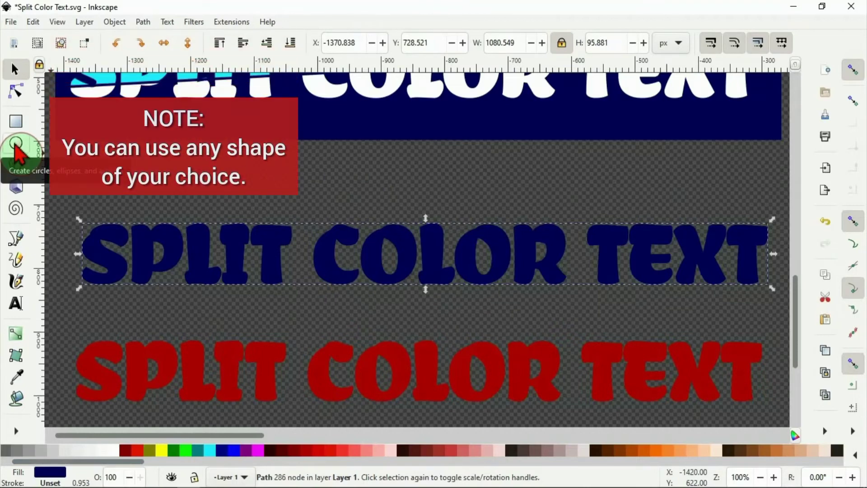
{"action": "left_click", "coordinate": [15, 143]}
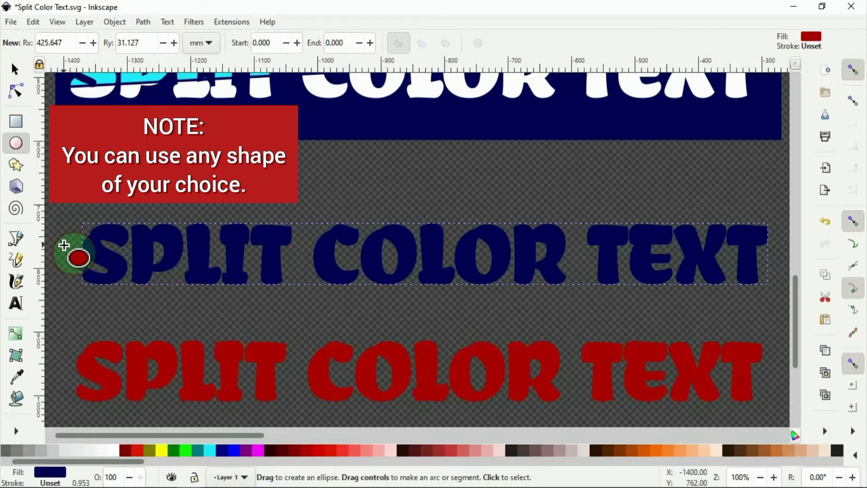
{"action": "left_click_drag", "start_coordinate": [77, 257], "coordinate": [459, 282]}
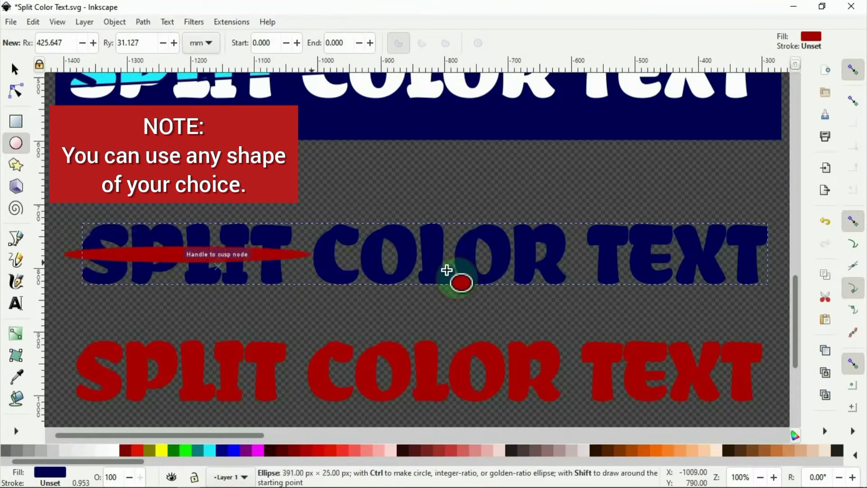
{"action": "left_click_drag", "start_coordinate": [460, 282], "coordinate": [774, 268]}
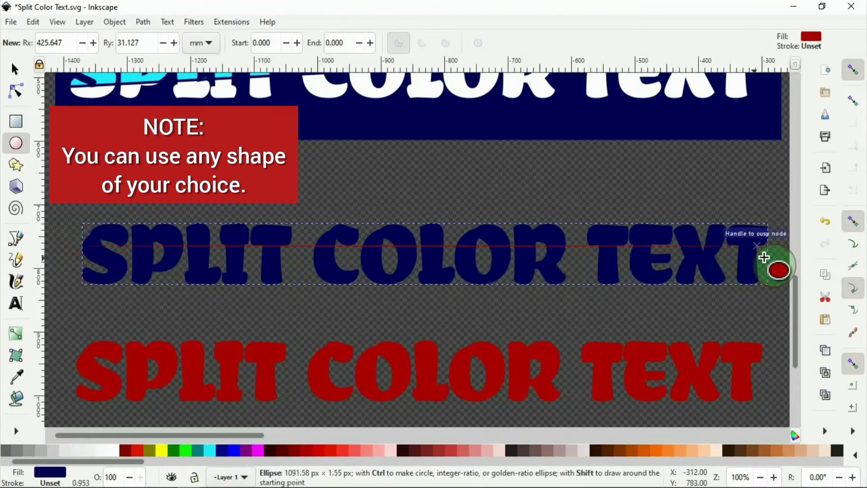
{"action": "left_click_drag", "start_coordinate": [765, 256], "coordinate": [783, 264]}
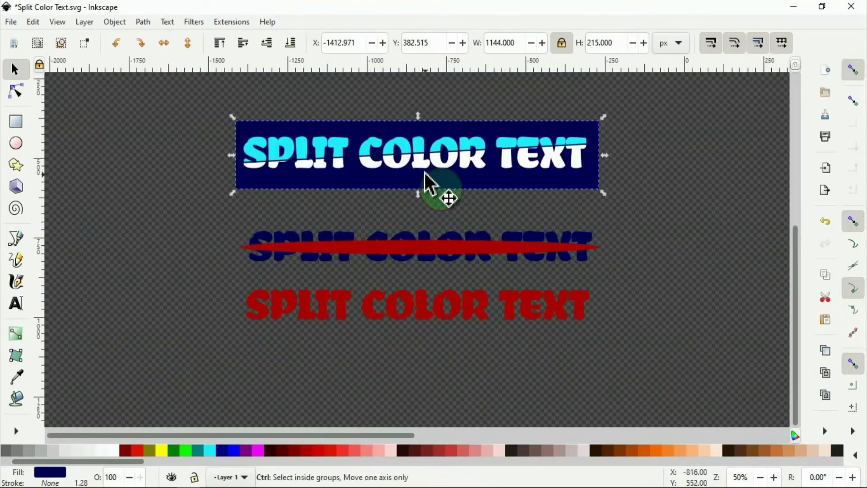
Step: Stamp a copy of the navy rectangle below the banner, stretch it over both lower text lines, and fill it white
{"action": "left_click", "coordinate": [426, 165]}
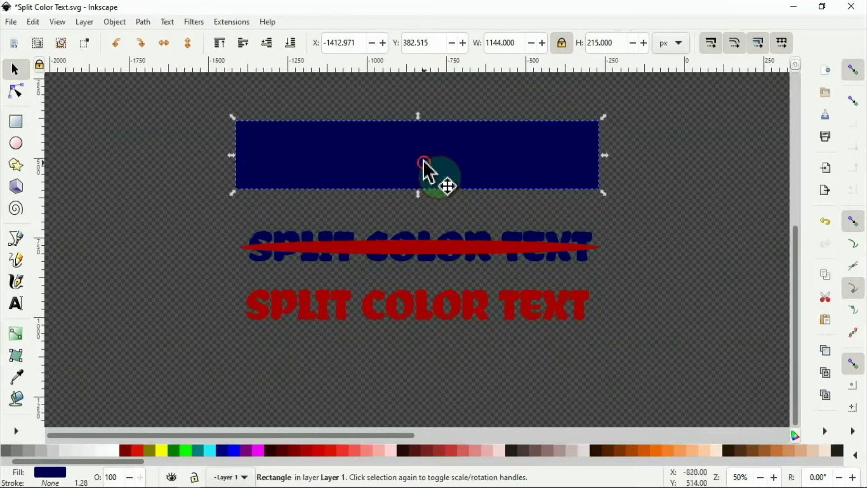
{"action": "left_click_drag", "start_coordinate": [437, 161], "coordinate": [448, 263]}
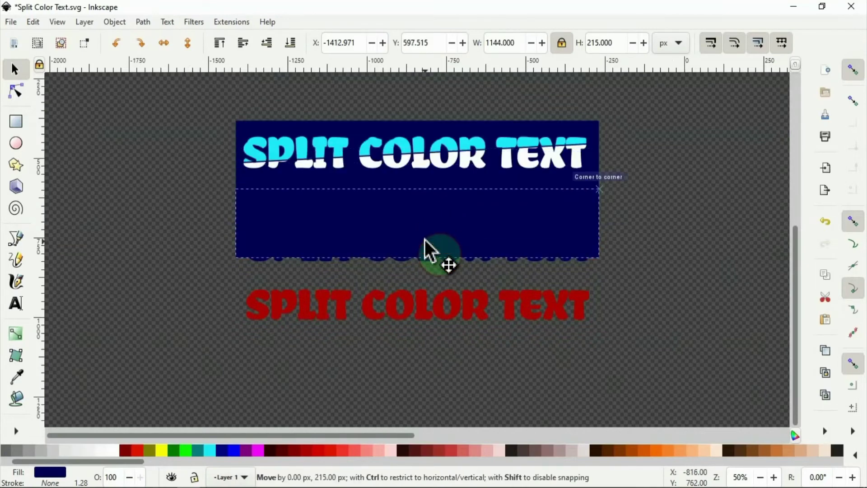
{"action": "left_click_drag", "start_coordinate": [448, 264], "coordinate": [448, 272]}
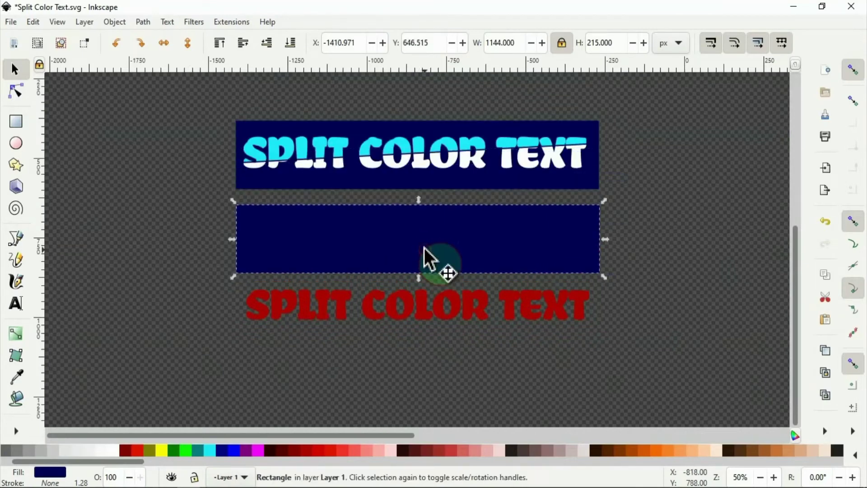
{"action": "left_click_drag", "start_coordinate": [419, 278], "coordinate": [427, 342]}
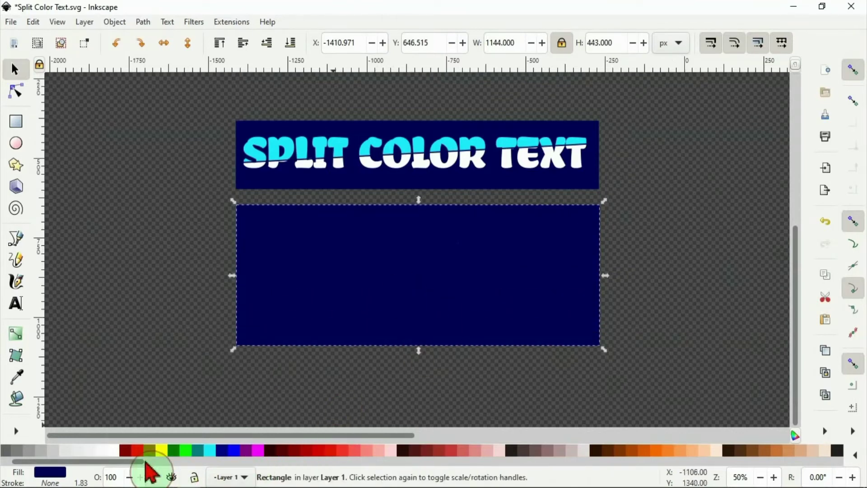
{"action": "left_click", "coordinate": [146, 451]}
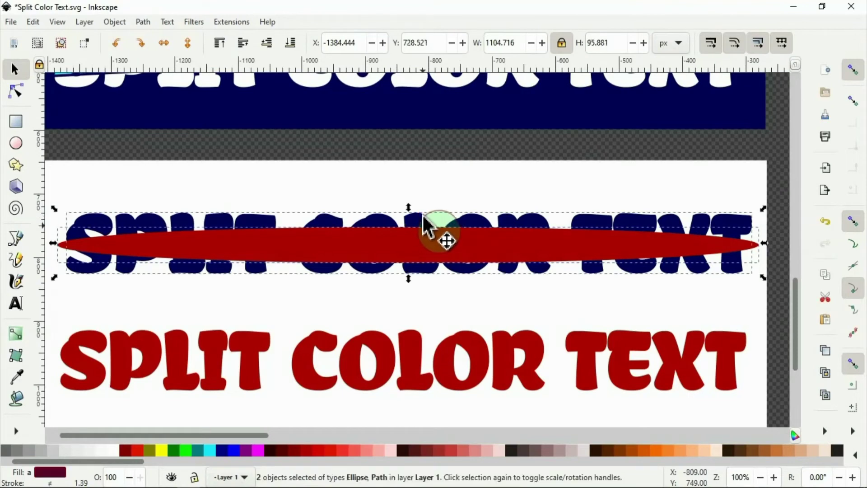
{"action": "mouse_move", "coordinate": [437, 238]}
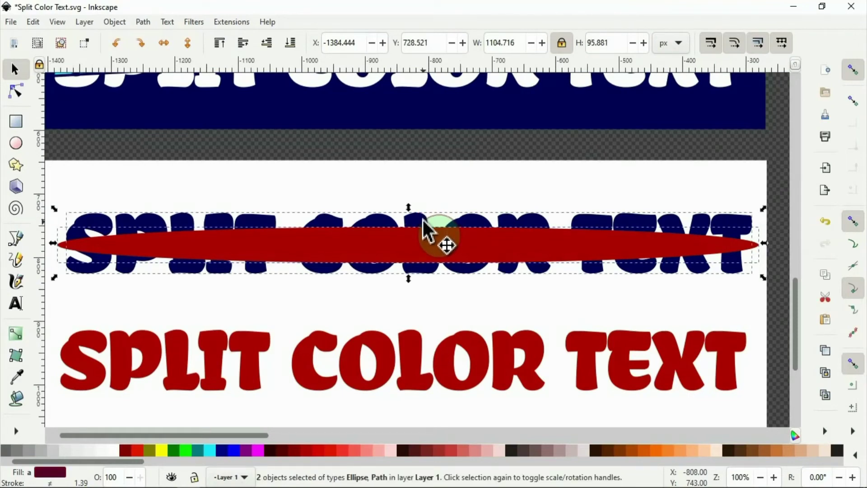
{"action": "mouse_move", "coordinate": [147, 72]}
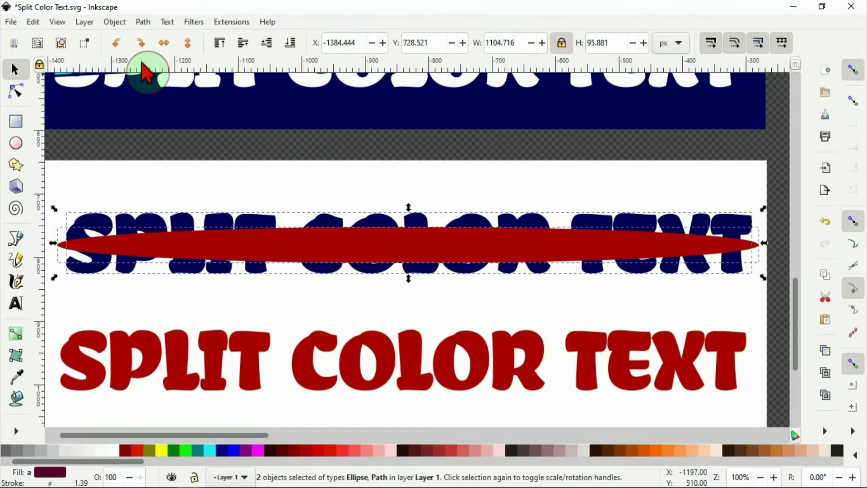
Step: Use Align and Distribute to centre the red ellipse on the navy text line
{"action": "left_click", "coordinate": [114, 22]}
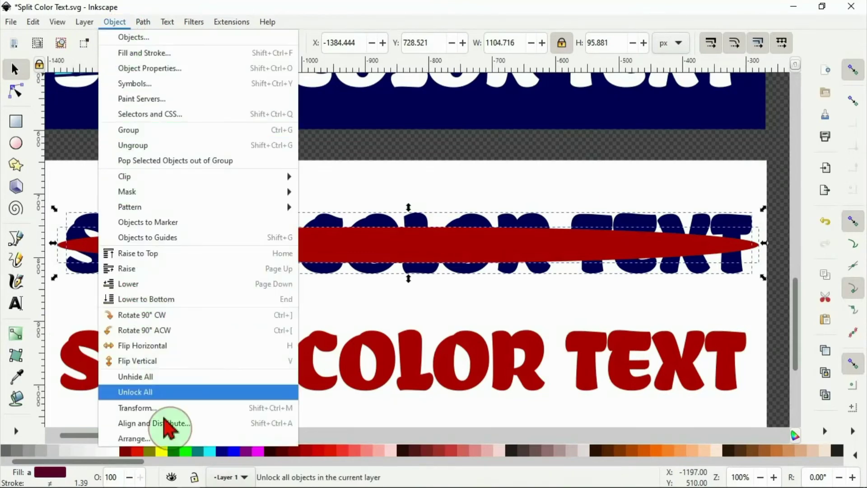
{"action": "left_click", "coordinate": [154, 423]}
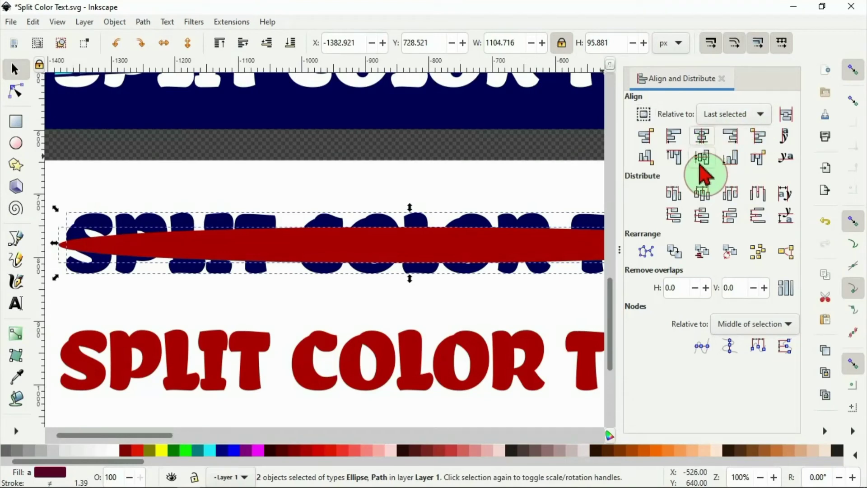
{"action": "left_click", "coordinate": [703, 158]}
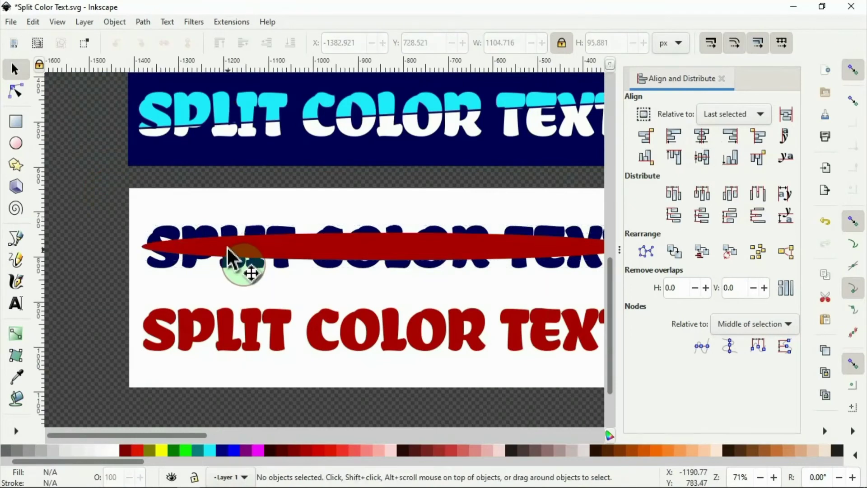
Step: Duplicate the red ellipse and place the copy across the dark red text
{"action": "right_click", "coordinate": [232, 260]}
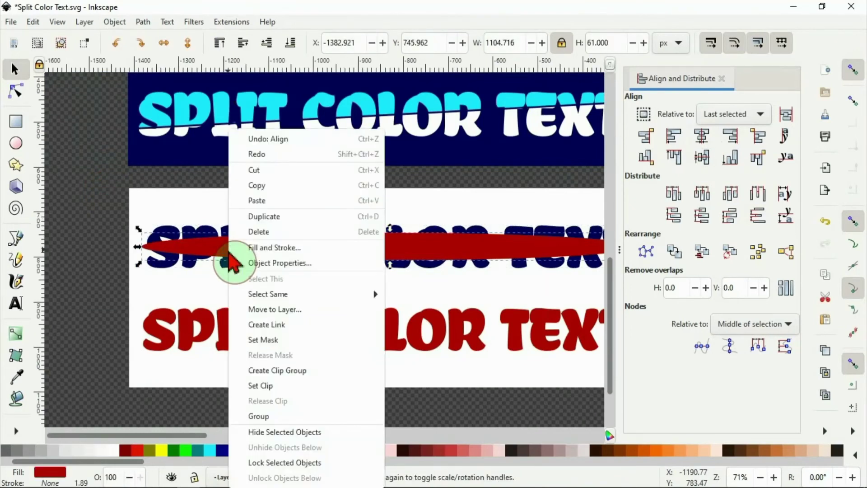
{"action": "left_click", "coordinate": [271, 221]}
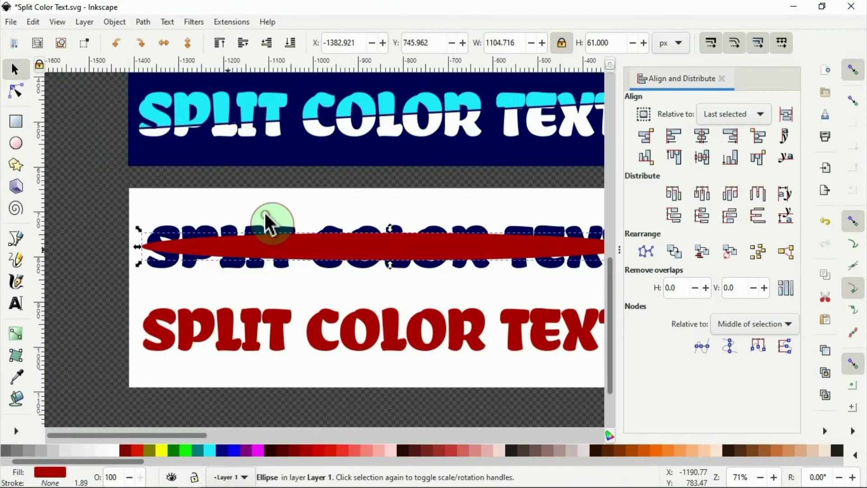
{"action": "left_click_drag", "start_coordinate": [271, 222], "coordinate": [302, 290]}
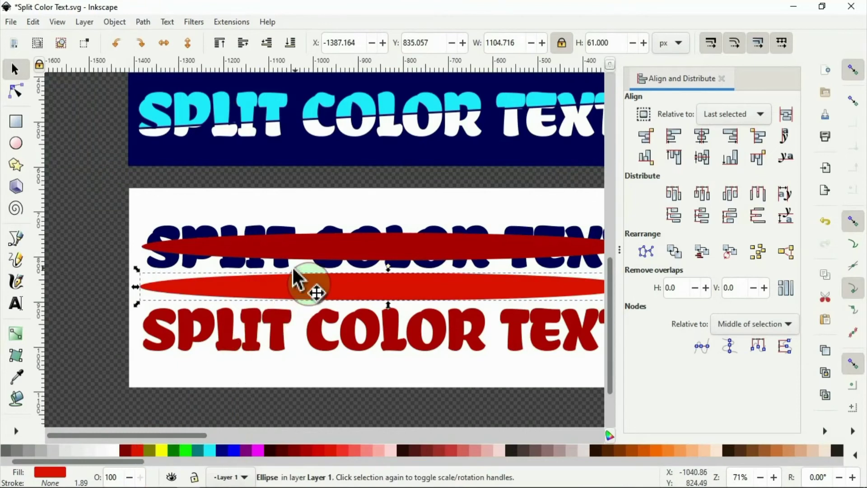
{"action": "left_click_drag", "start_coordinate": [310, 285], "coordinate": [288, 346]}
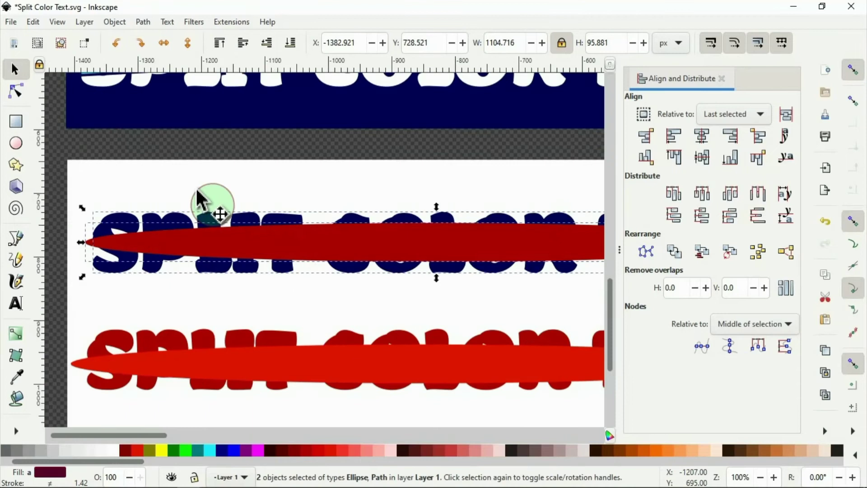
Step: Cut the original ellipse out of the navy text with Path > Difference
{"action": "left_click", "coordinate": [142, 21]}
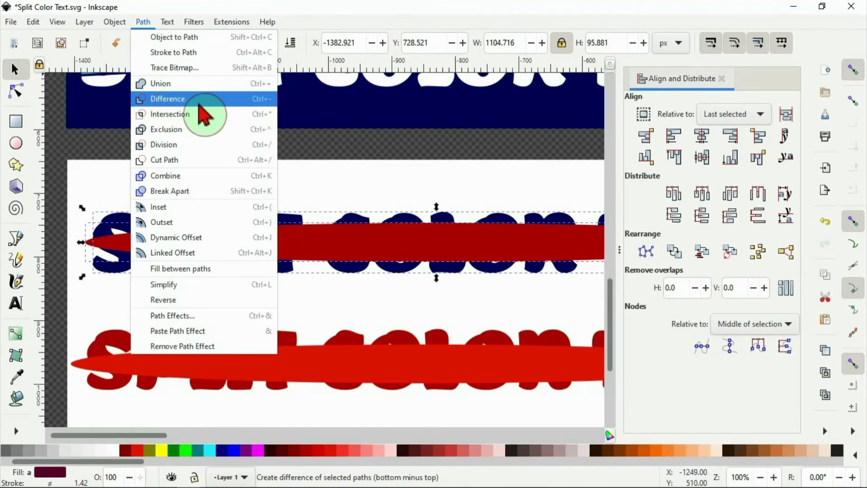
{"action": "left_click", "coordinate": [167, 99]}
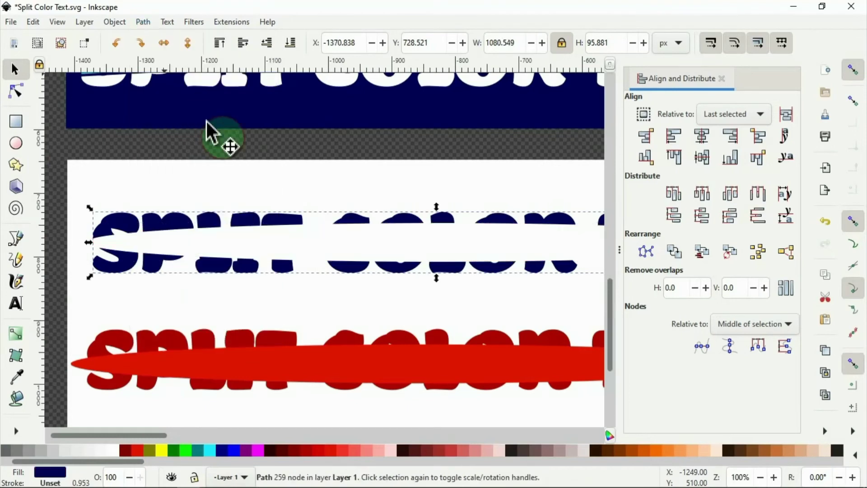
{"action": "mouse_move", "coordinate": [307, 257]}
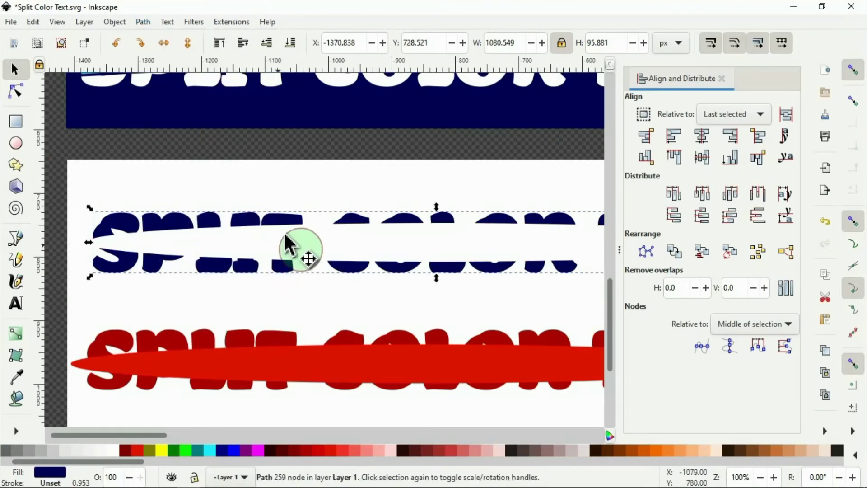
{"action": "mouse_move", "coordinate": [303, 381]}
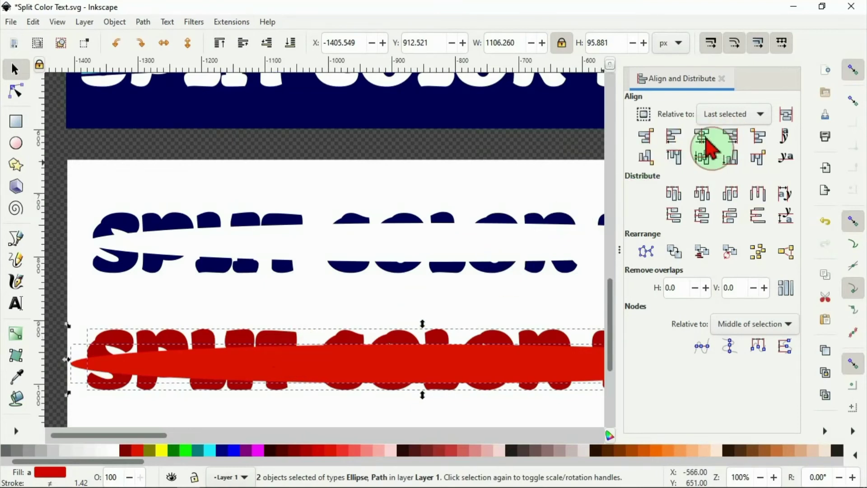
Step: Clip the red text to the centred ellipse copy and centre the red slice horizontally with the navy text
{"action": "left_click", "coordinate": [715, 136]}
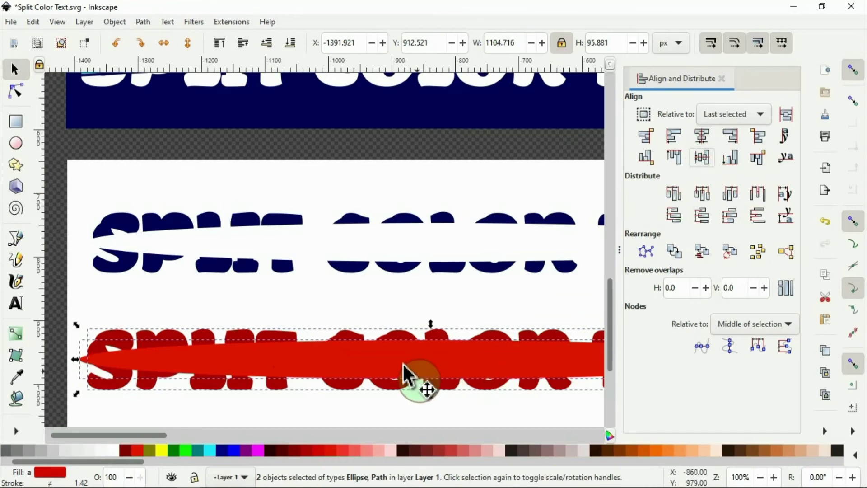
{"action": "right_click", "coordinate": [426, 389]}
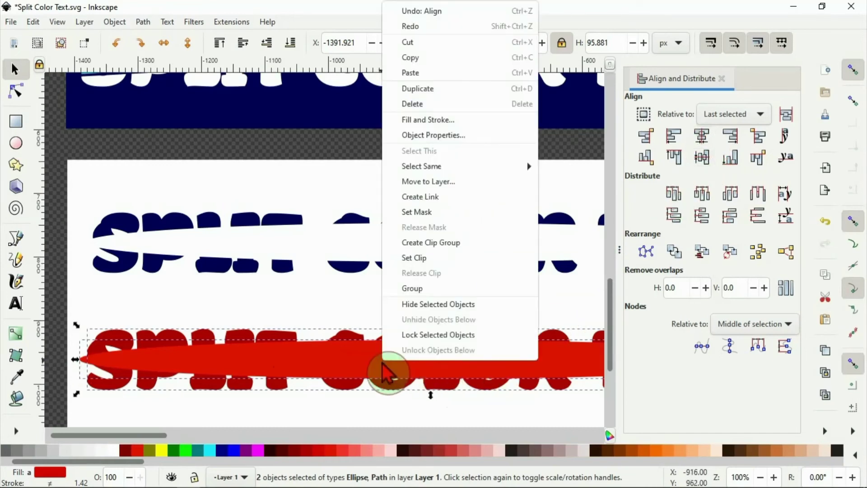
{"action": "mouse_move", "coordinate": [435, 289]}
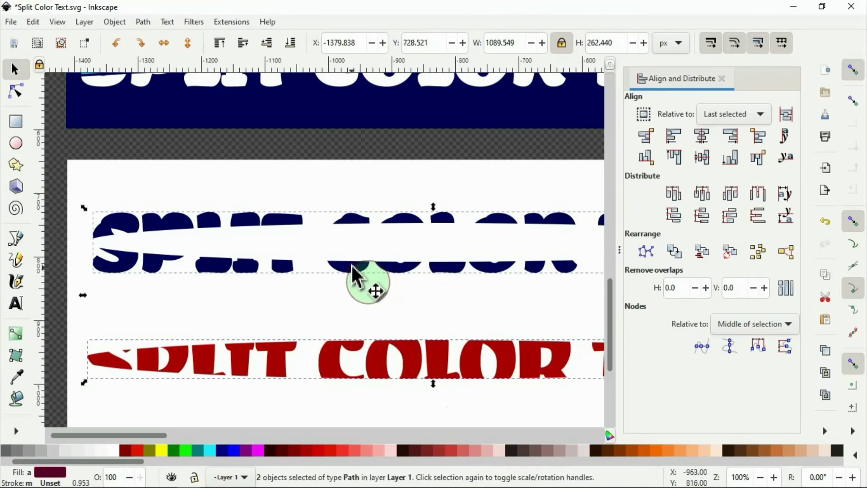
{"action": "mouse_move", "coordinate": [703, 135]}
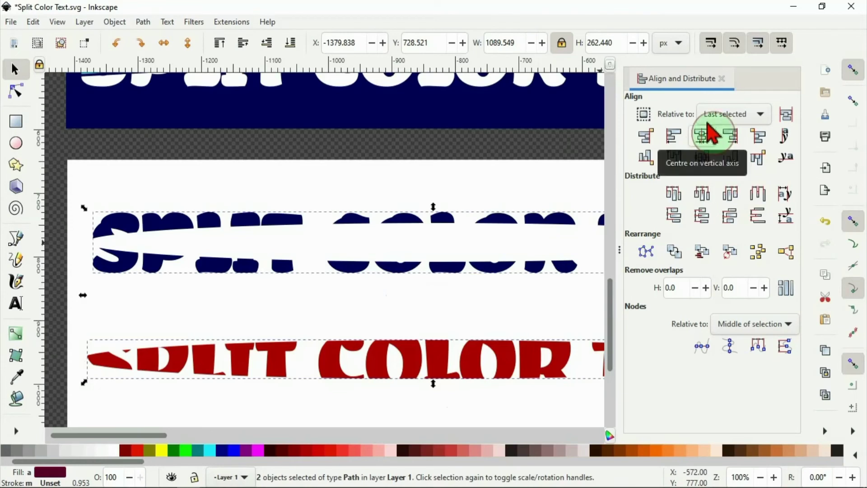
{"action": "left_click", "coordinate": [715, 135]}
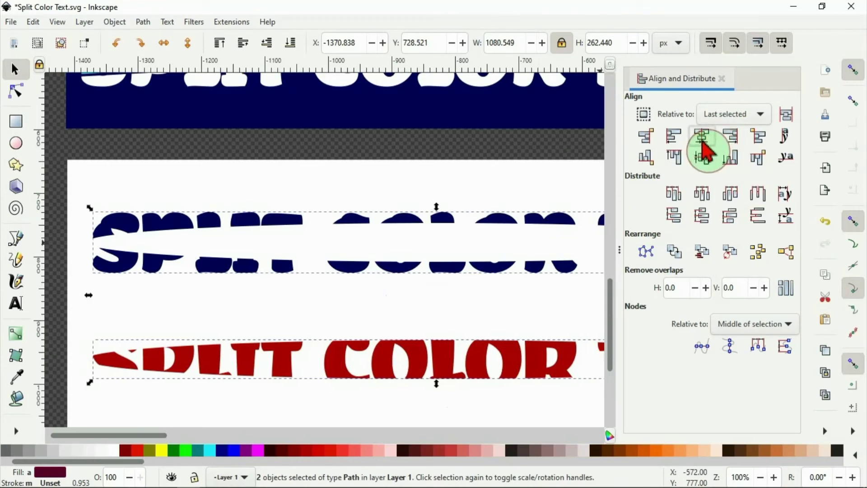